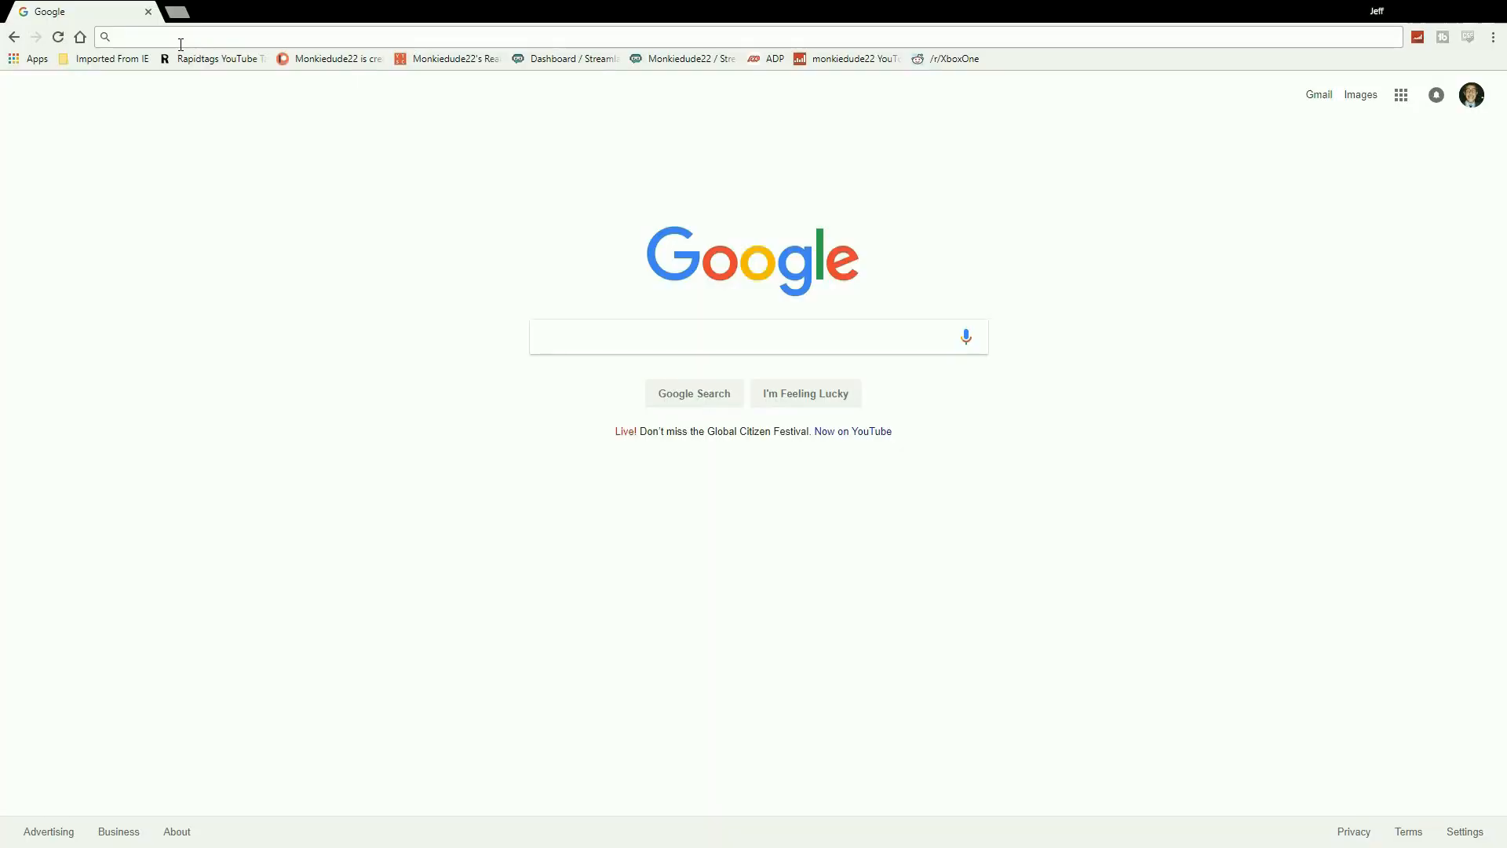
Step: Go to accounts.nintendo.com and choose to sign in with a Nintendo Network ID
left_click(215, 58)
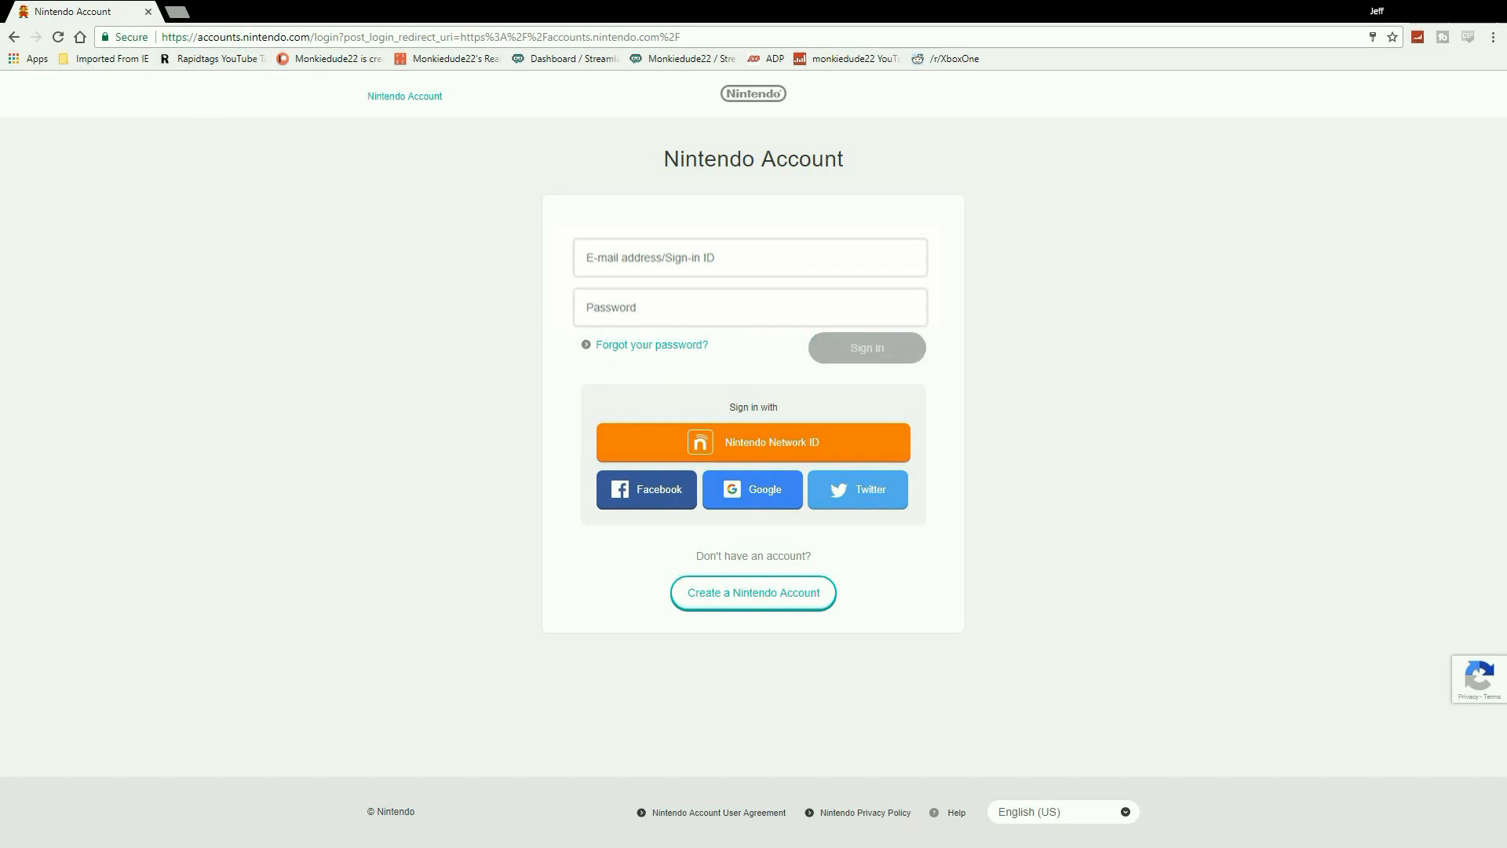
mouse_move(990, 547)
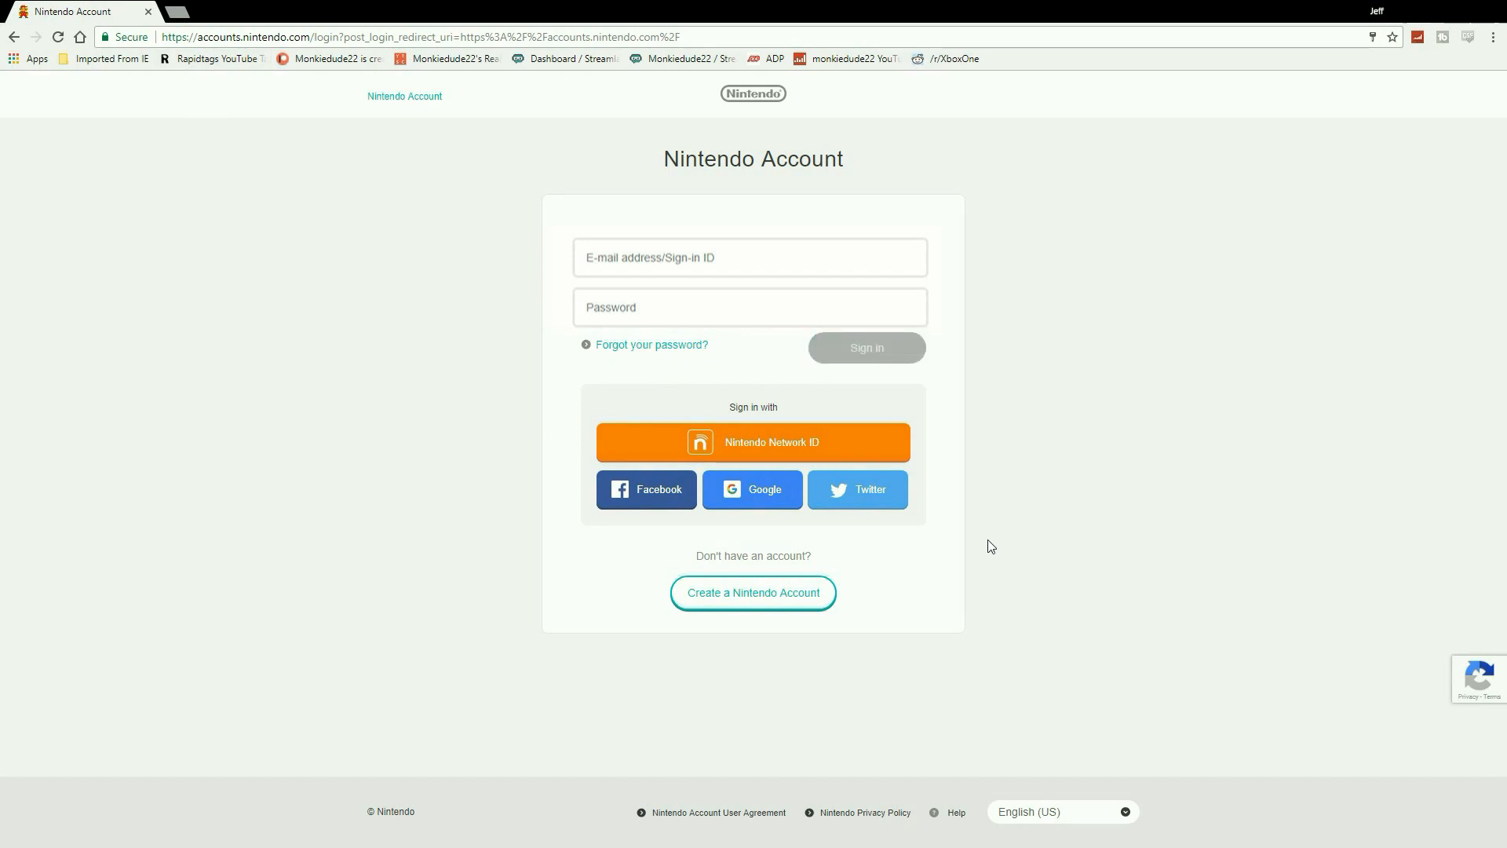
mouse_move(981, 542)
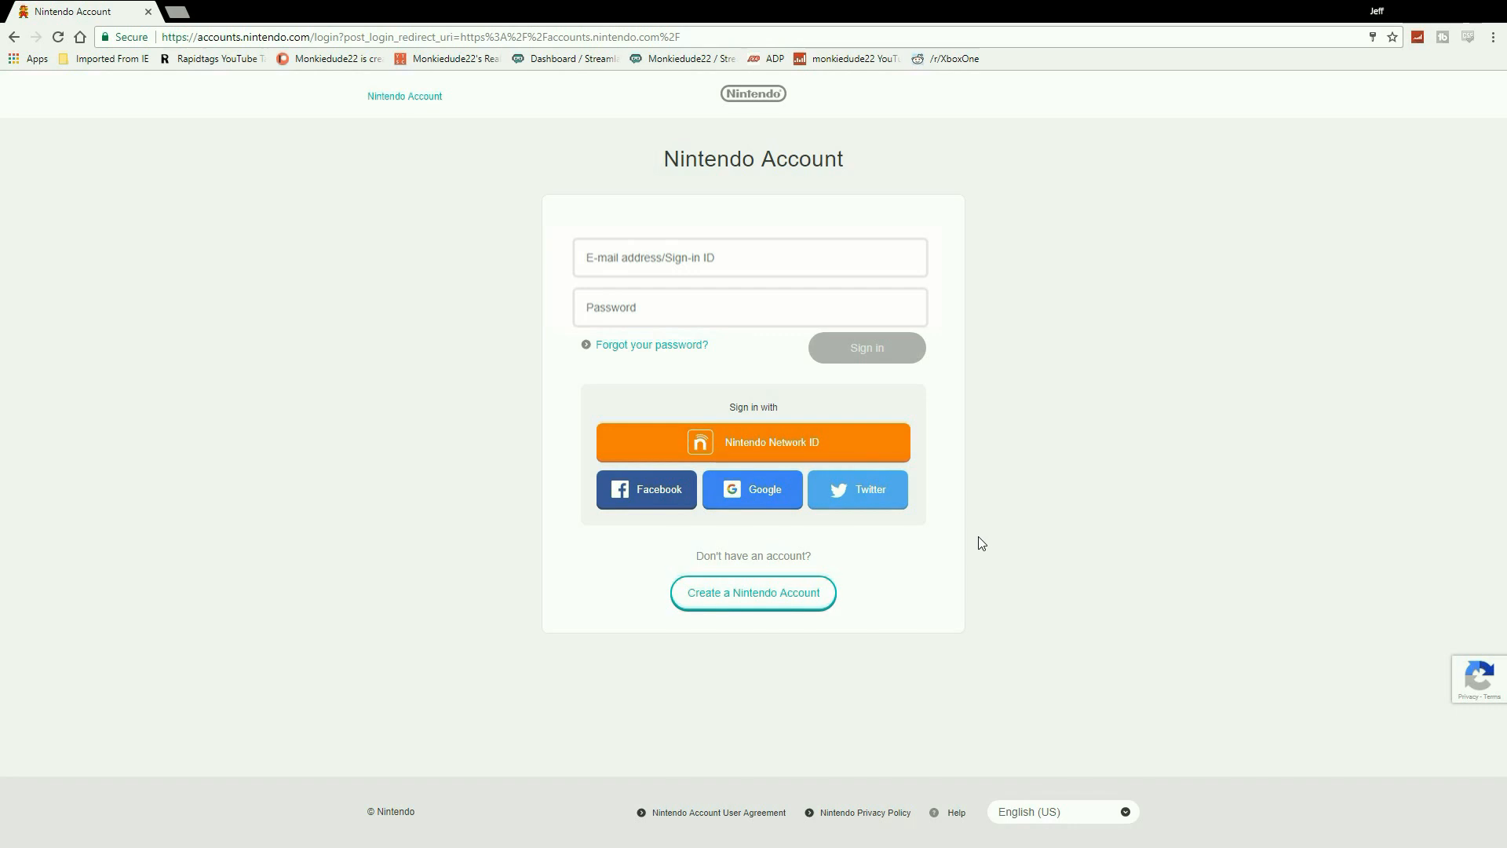
left_click(752, 443)
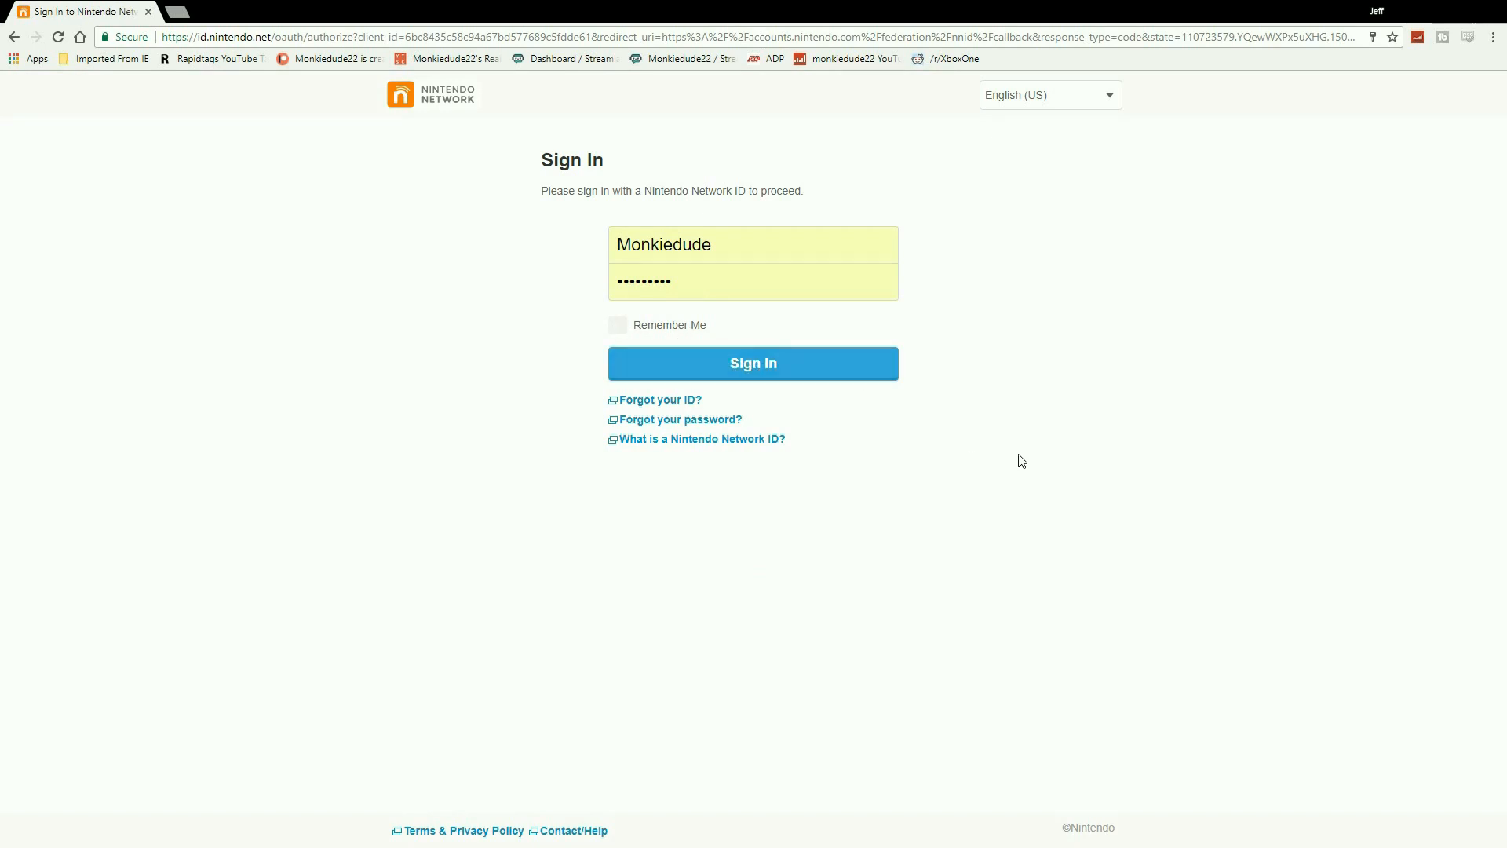
Step: Sign in, then go to Sign-in and security settings and edit 2-Step Verification
left_click(752, 362)
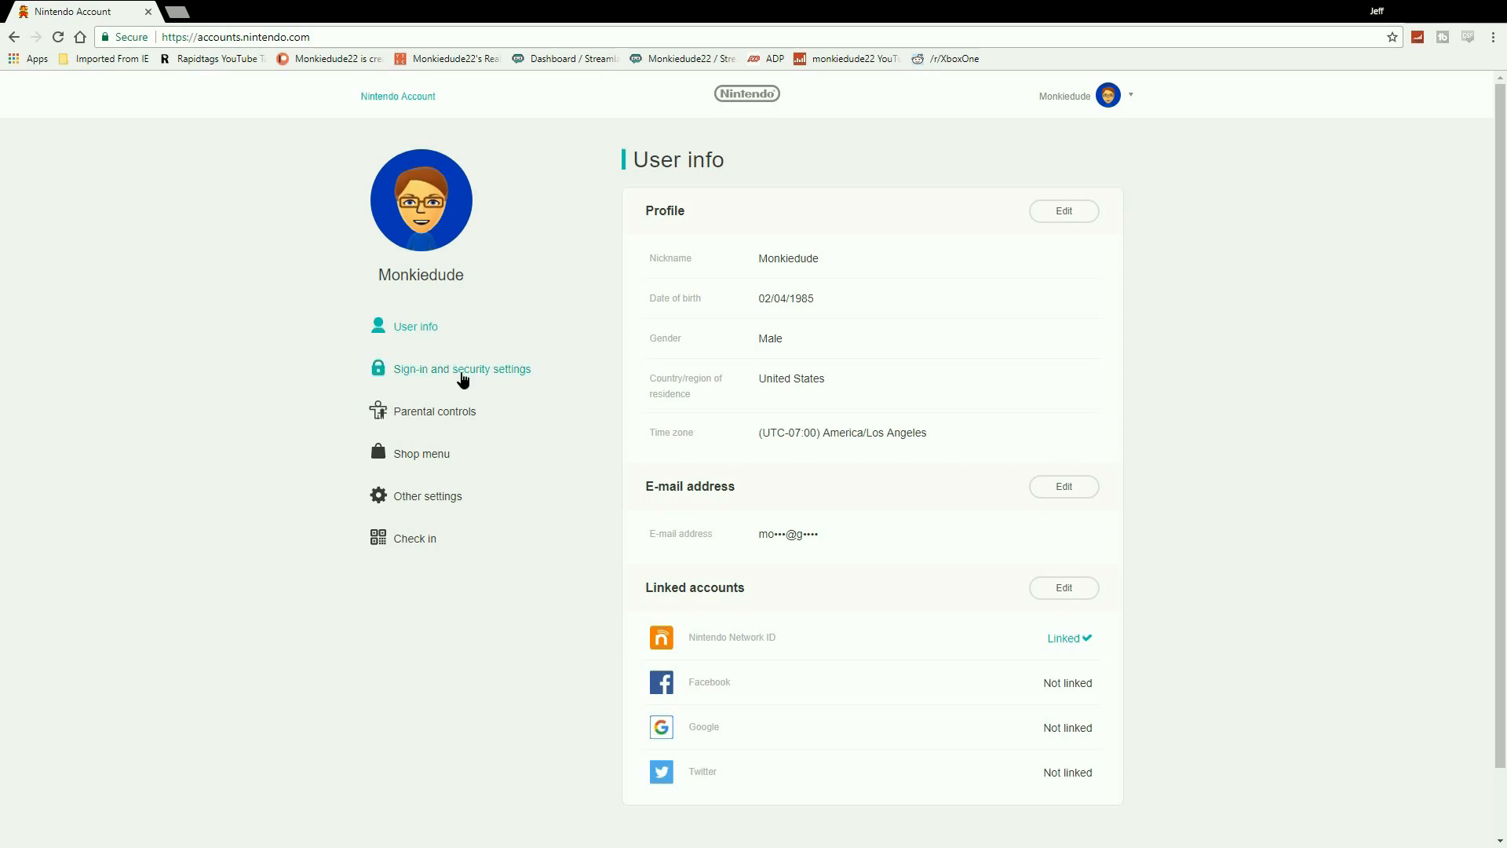
left_click(462, 367)
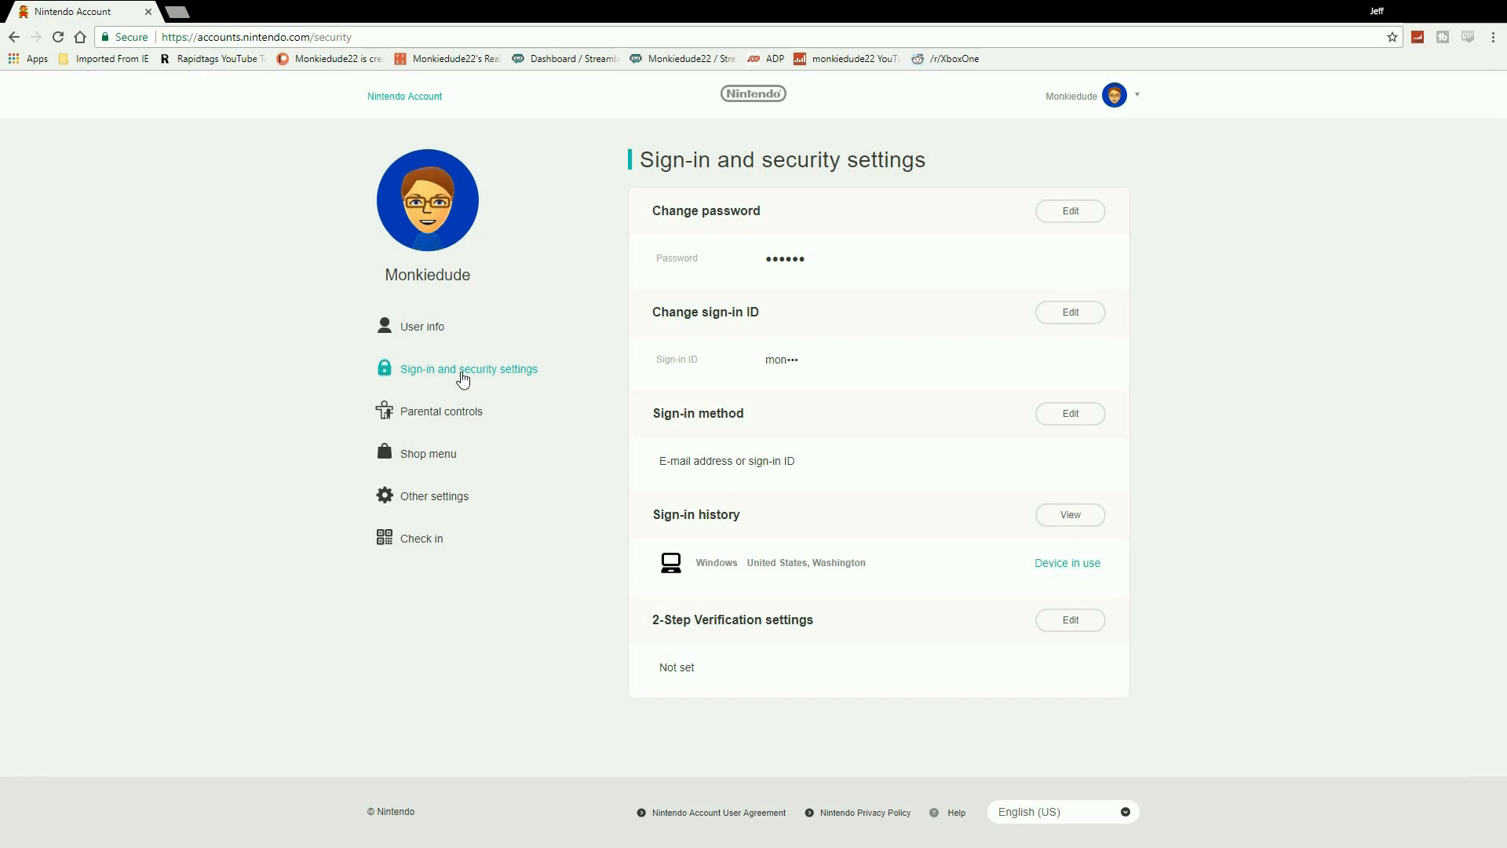
mouse_move(725, 375)
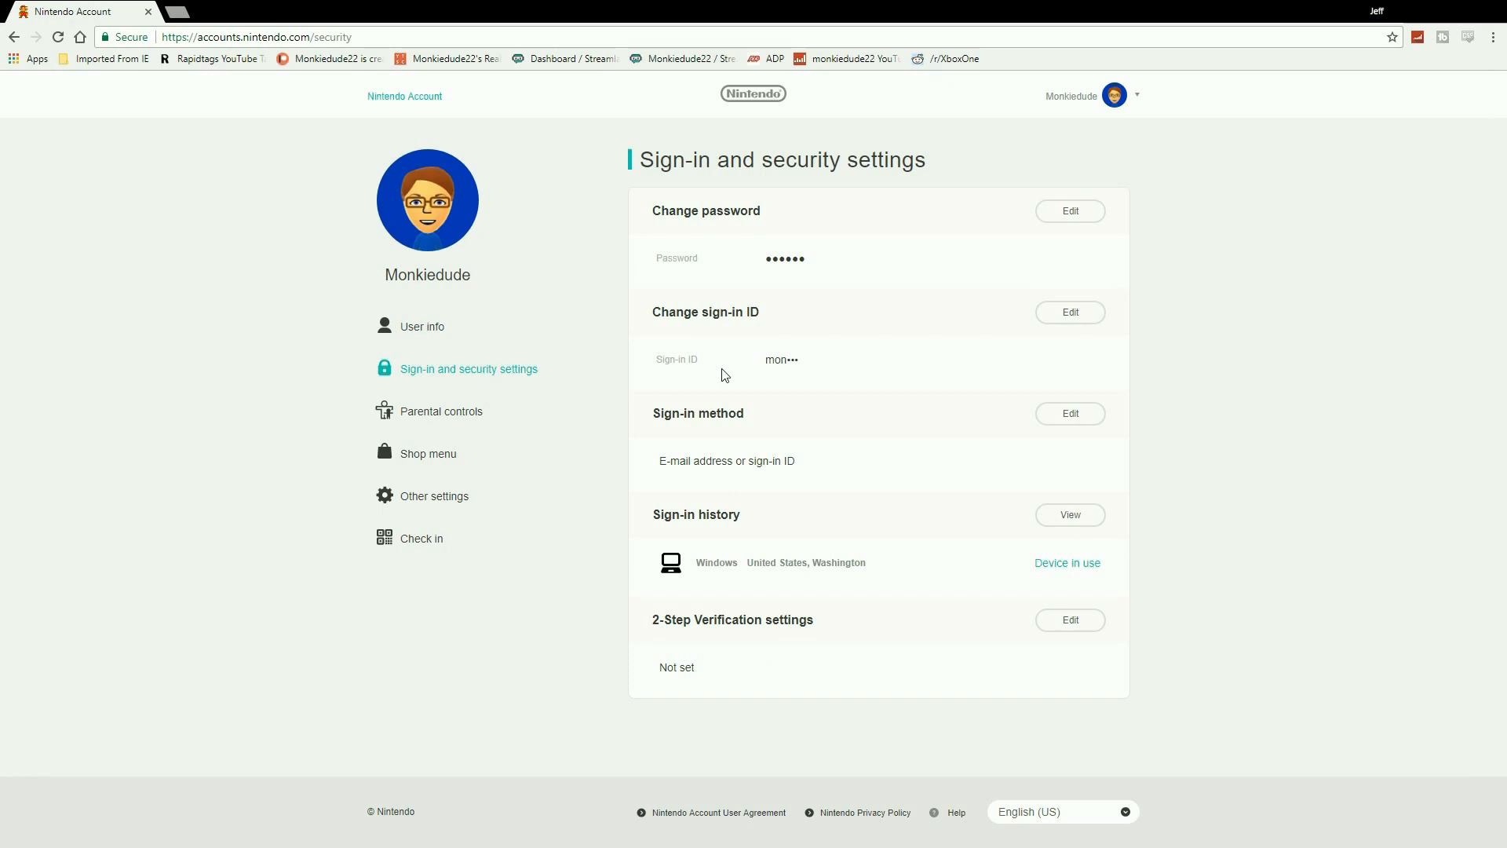
mouse_move(722, 656)
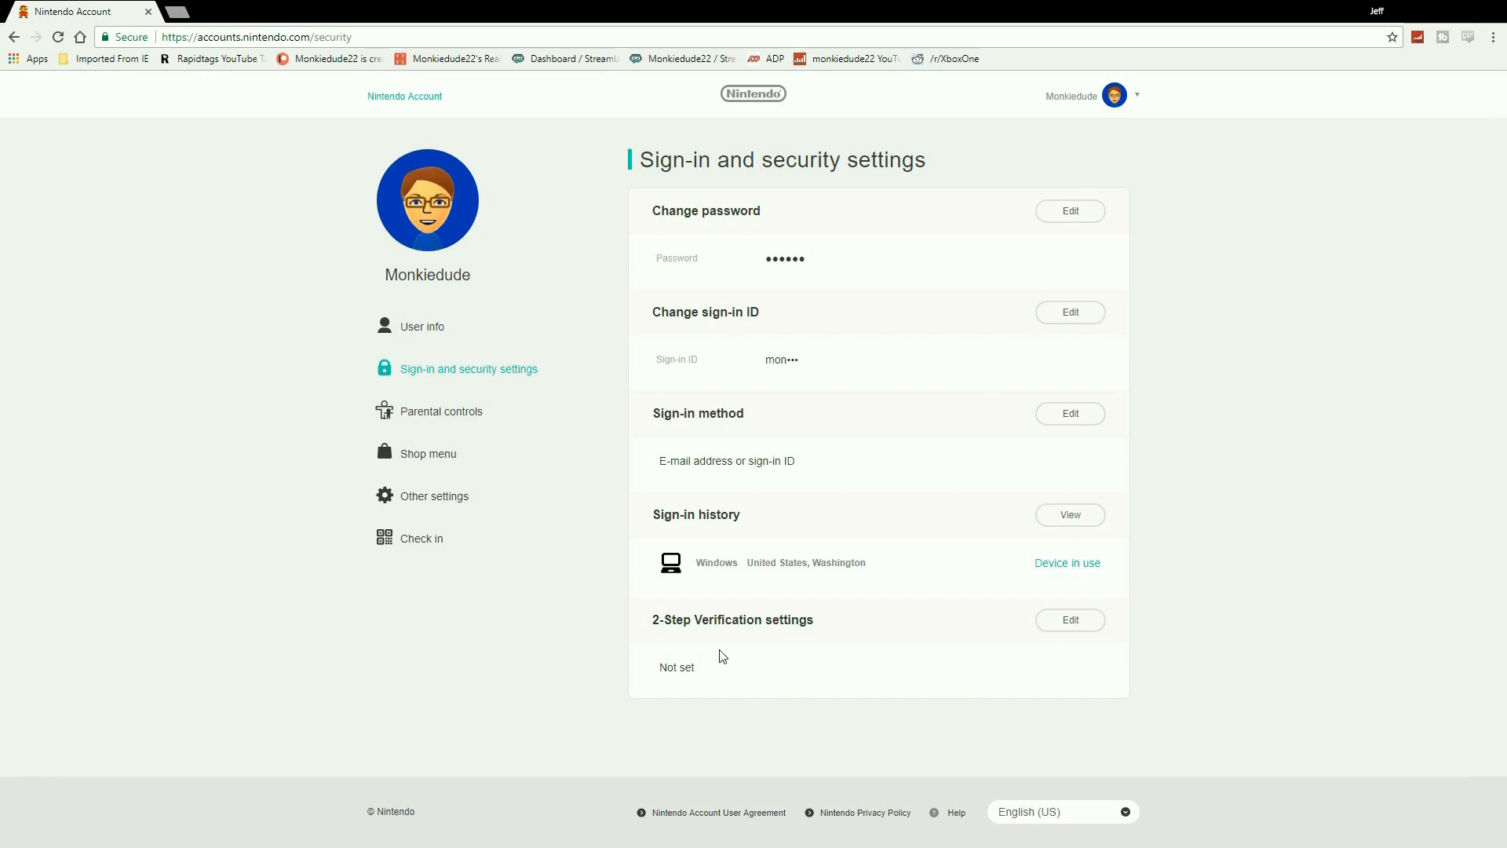
mouse_move(726, 661)
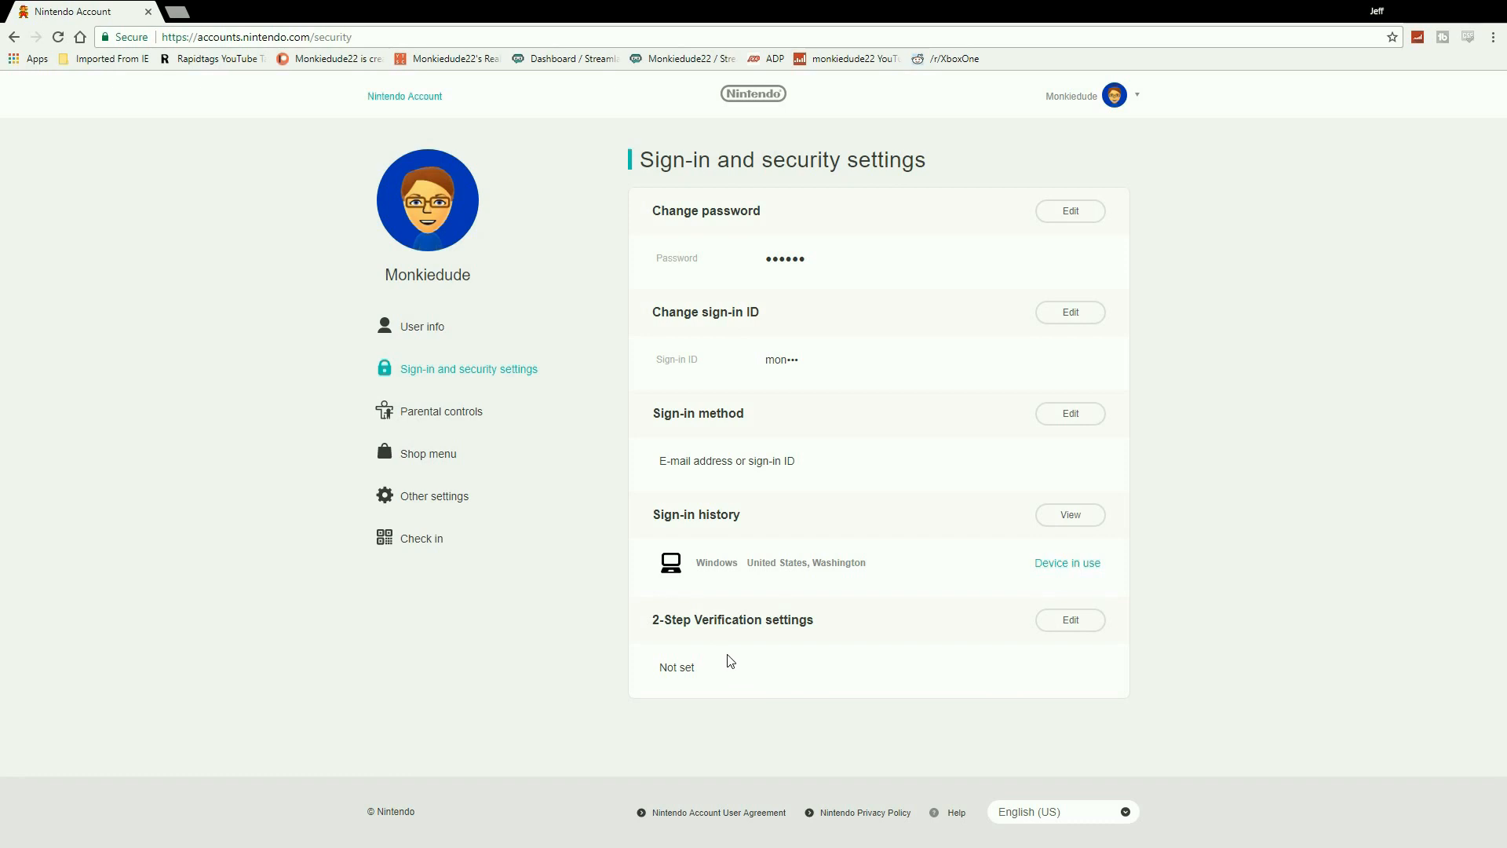
left_click(1069, 619)
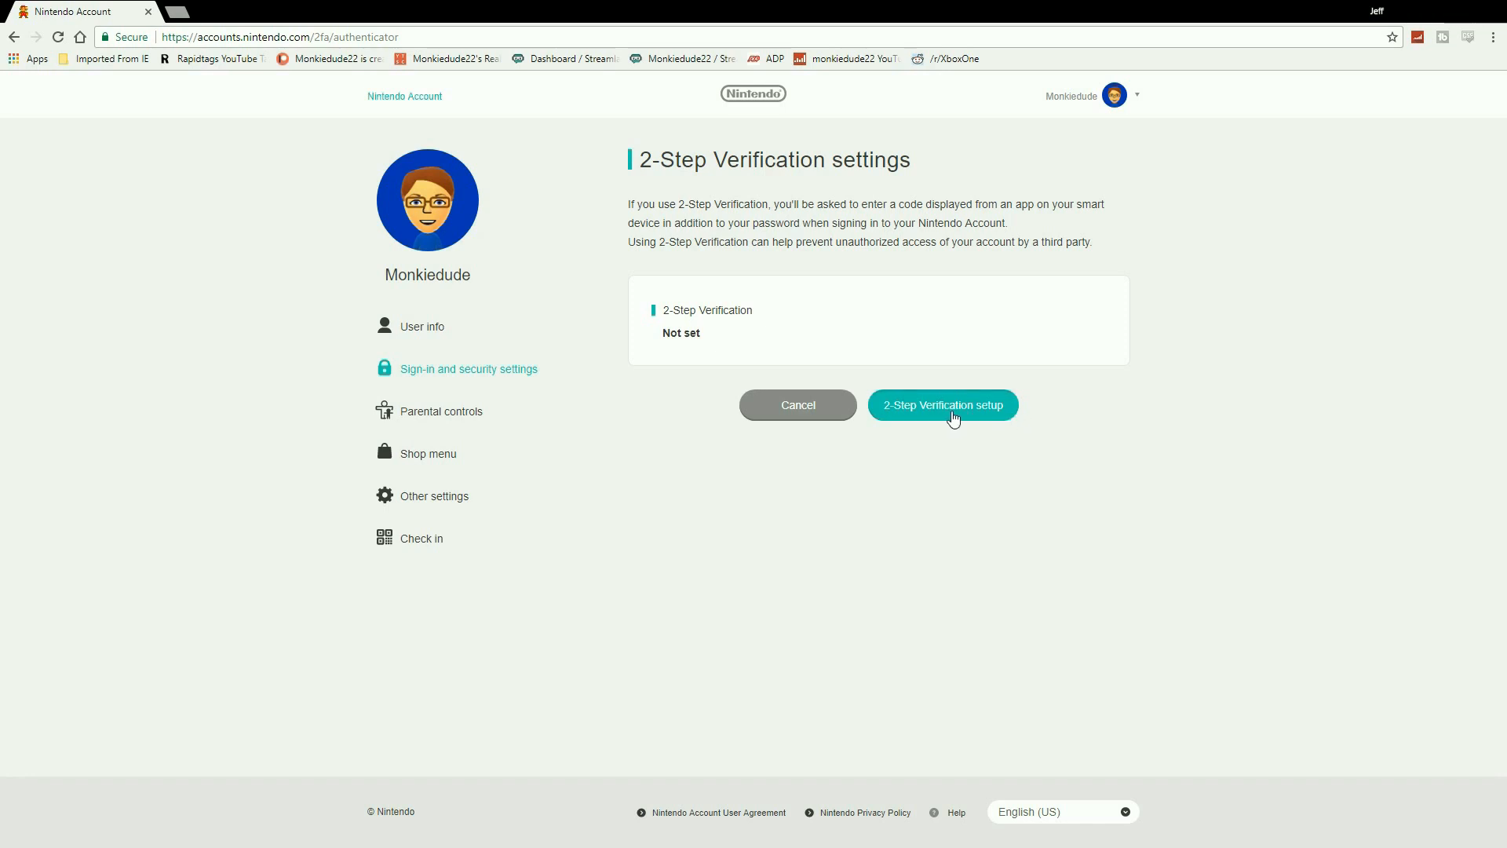
Step: Start 2-Step Verification setup and send a verification code to the registered e-mail
left_click(942, 405)
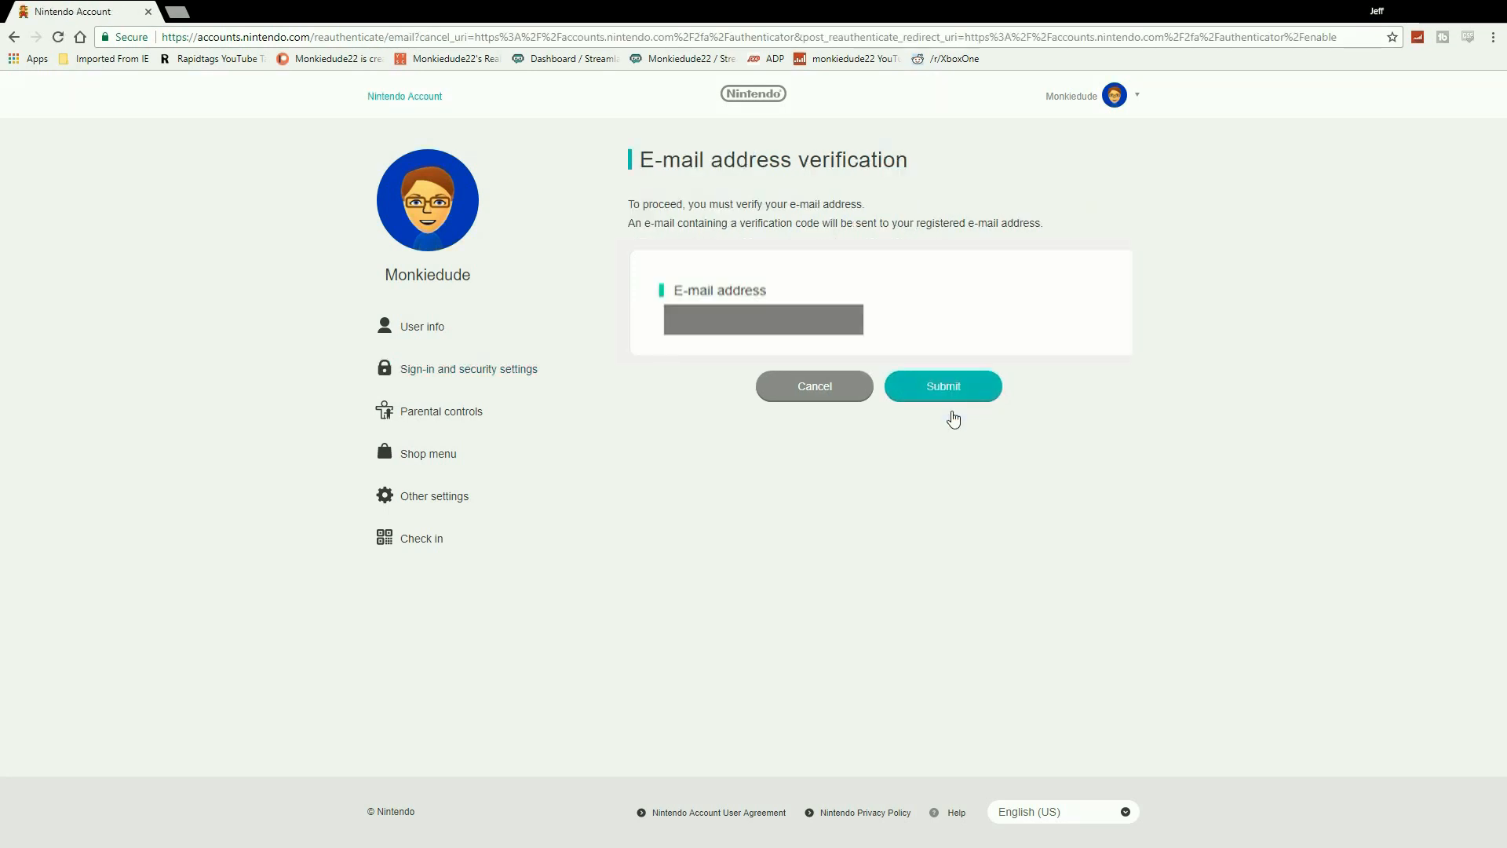
mouse_move(932, 399)
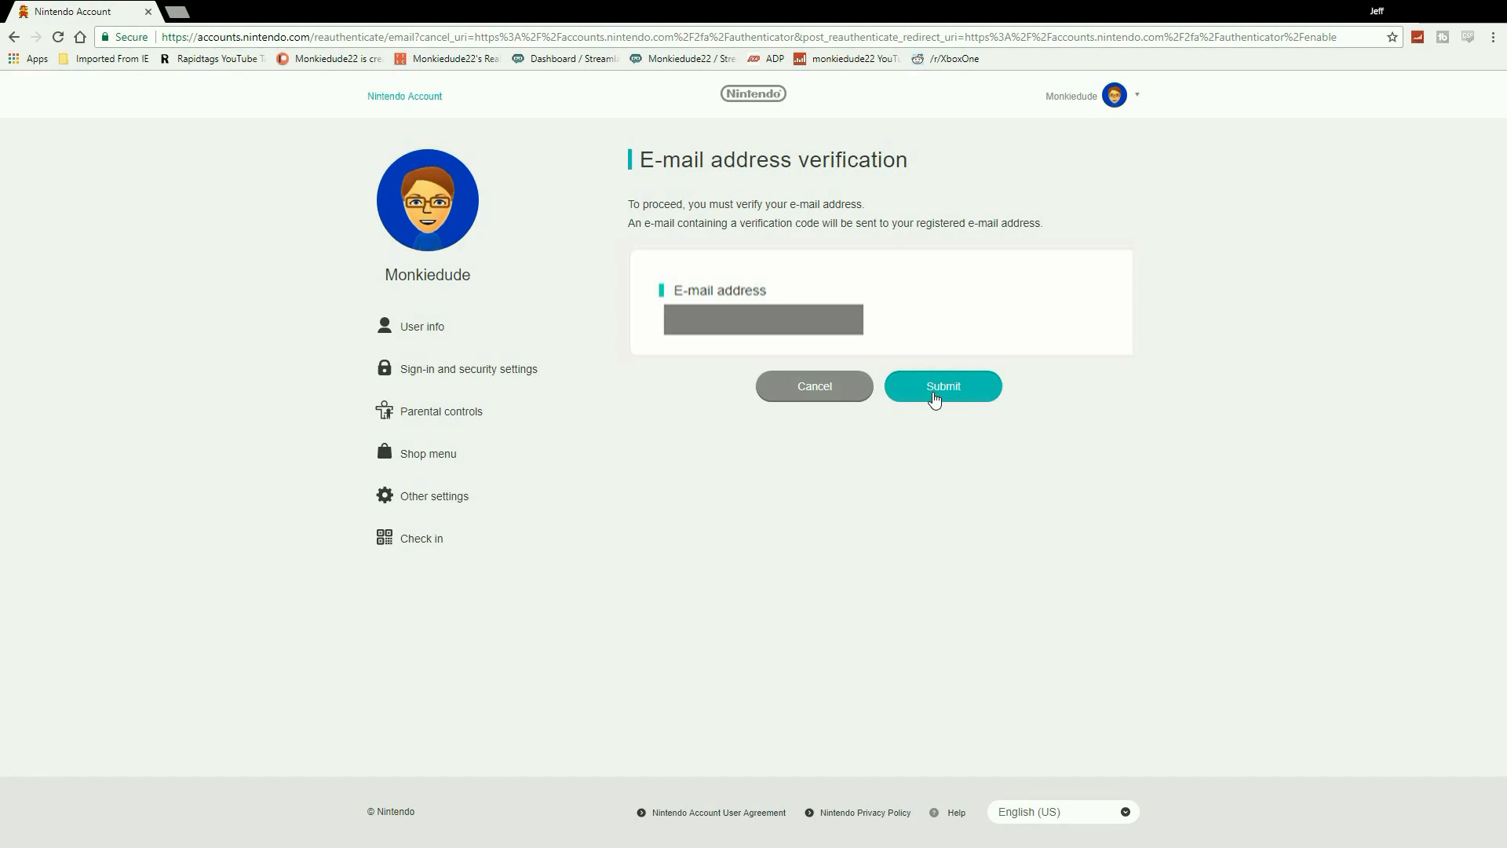
left_click(941, 387)
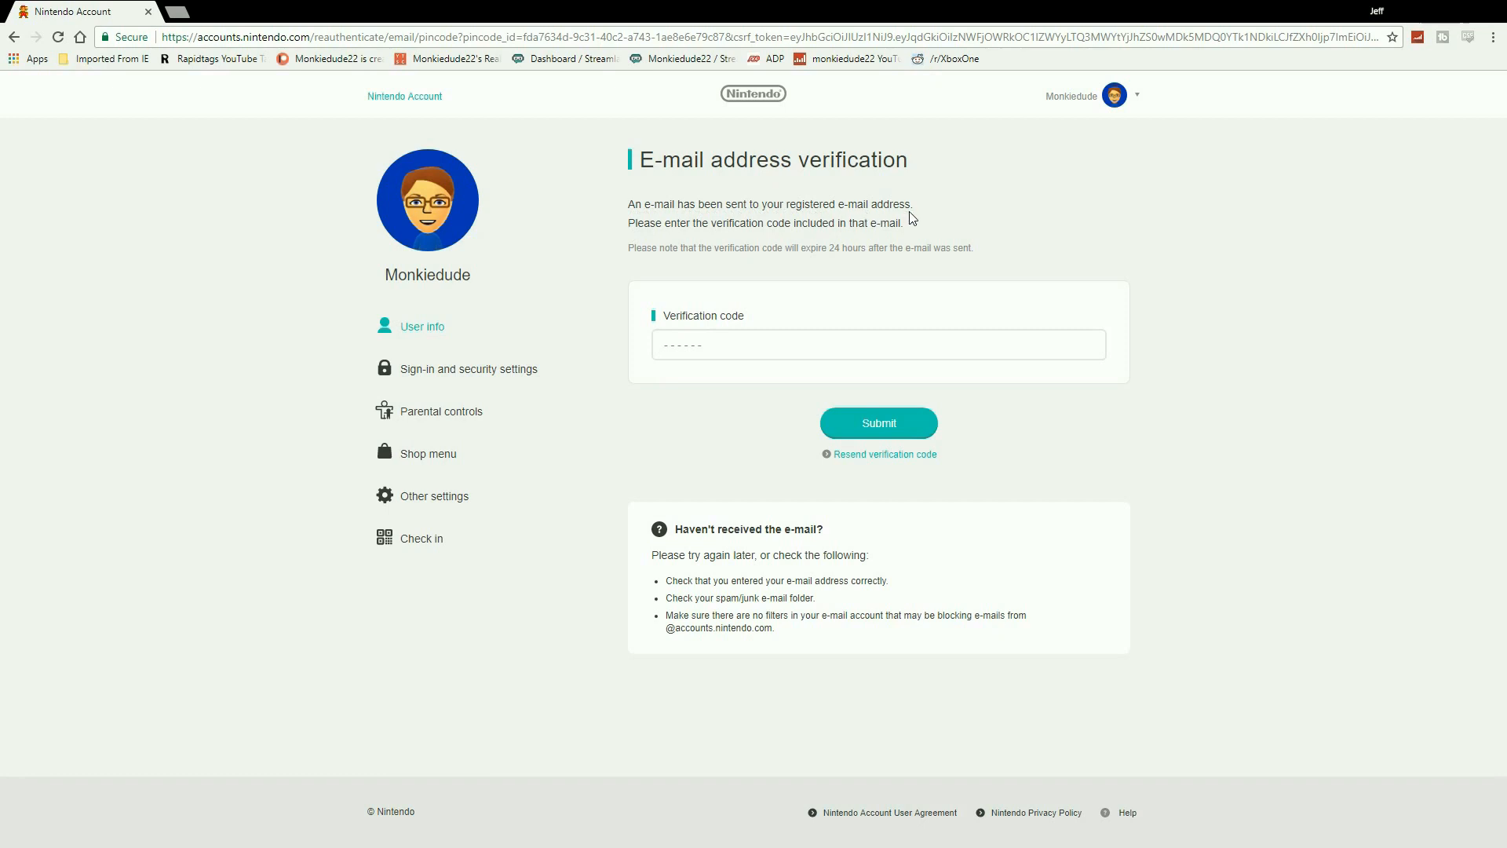
mouse_move(770, 240)
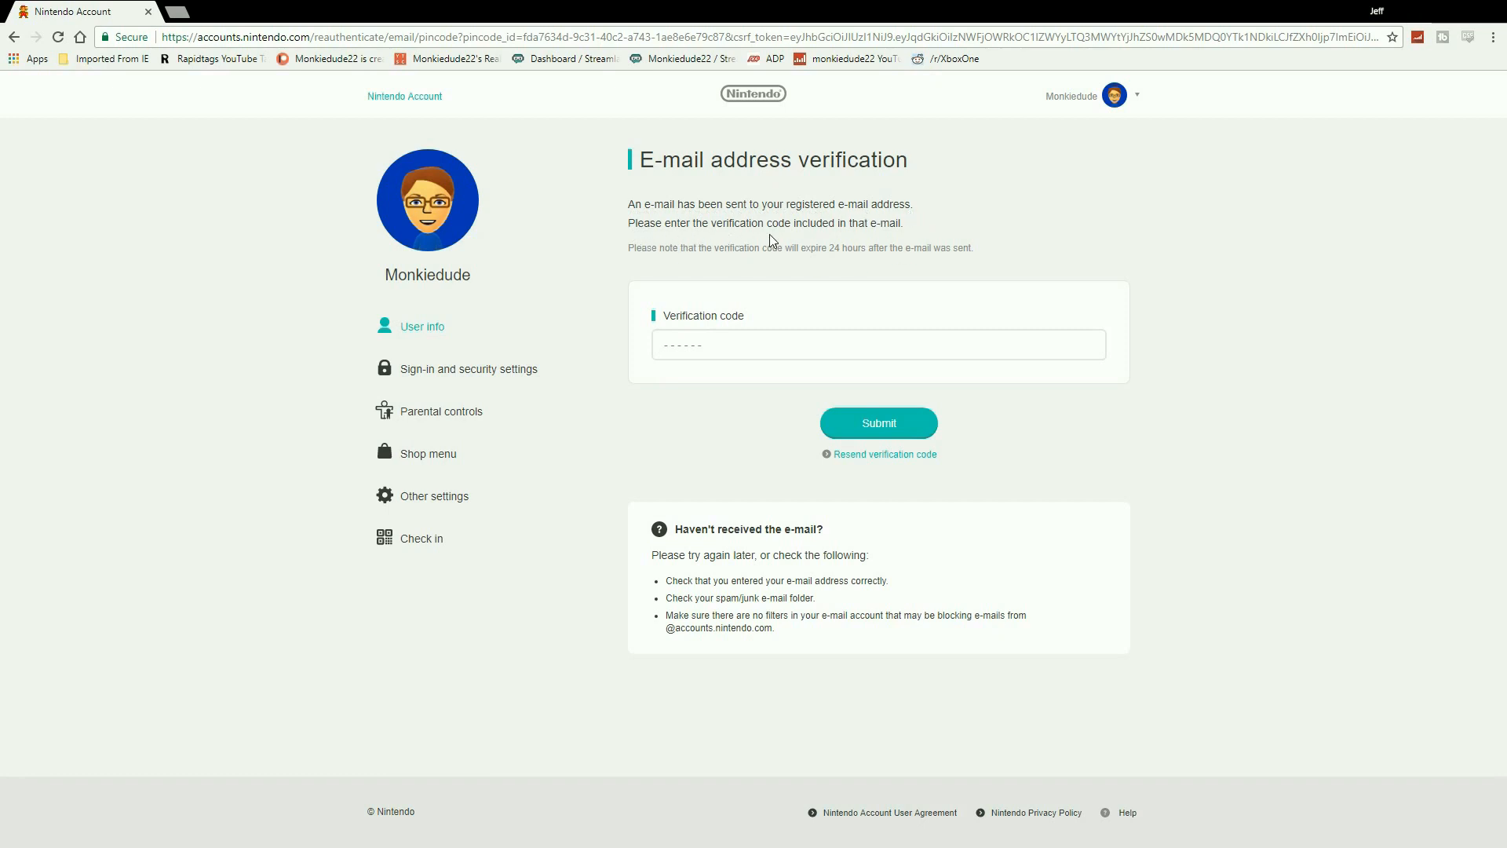
mouse_move(904, 239)
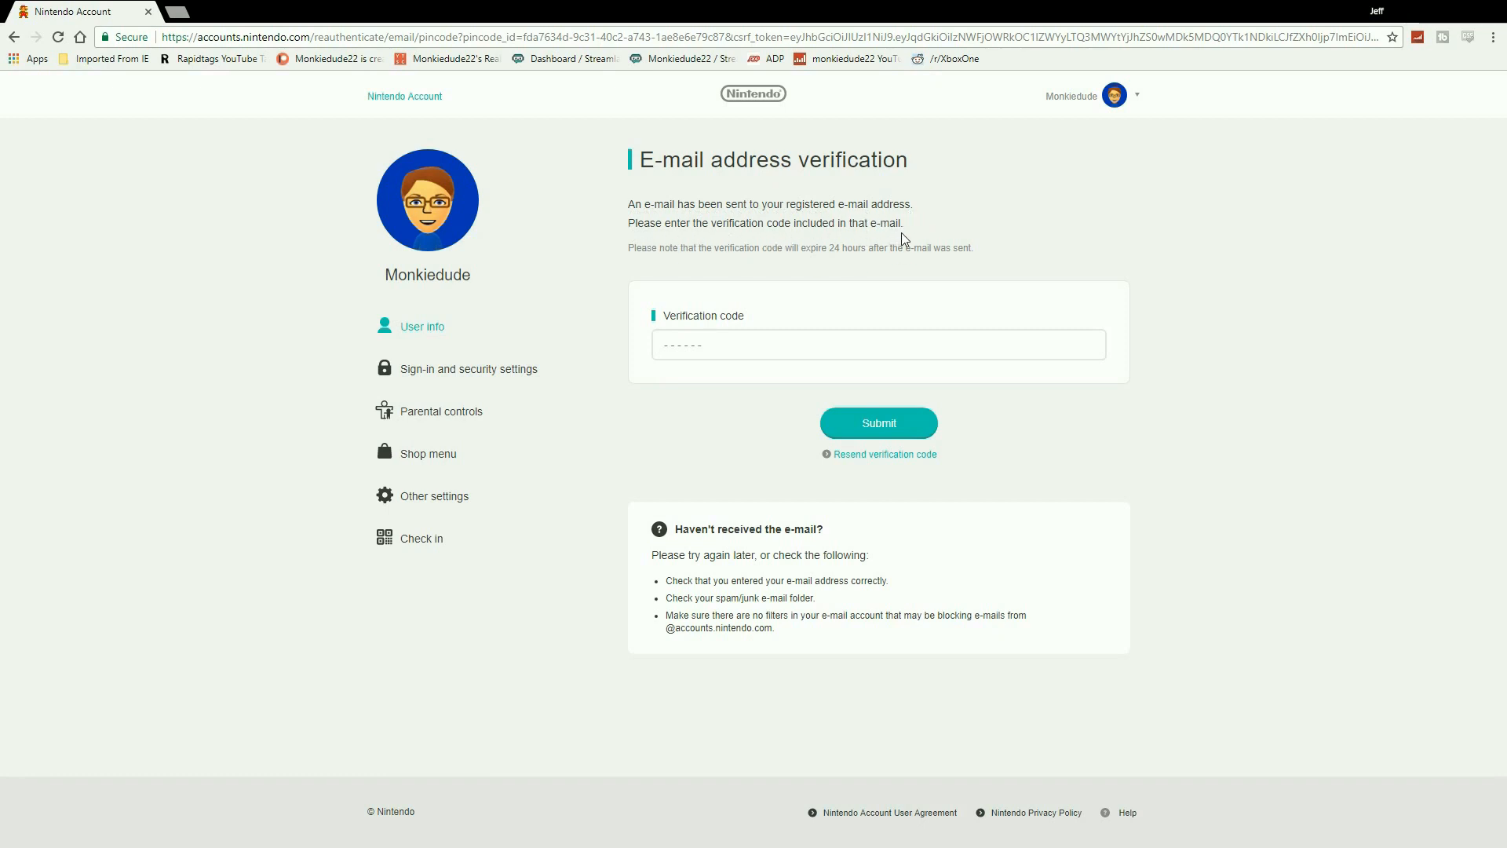
mouse_move(877, 422)
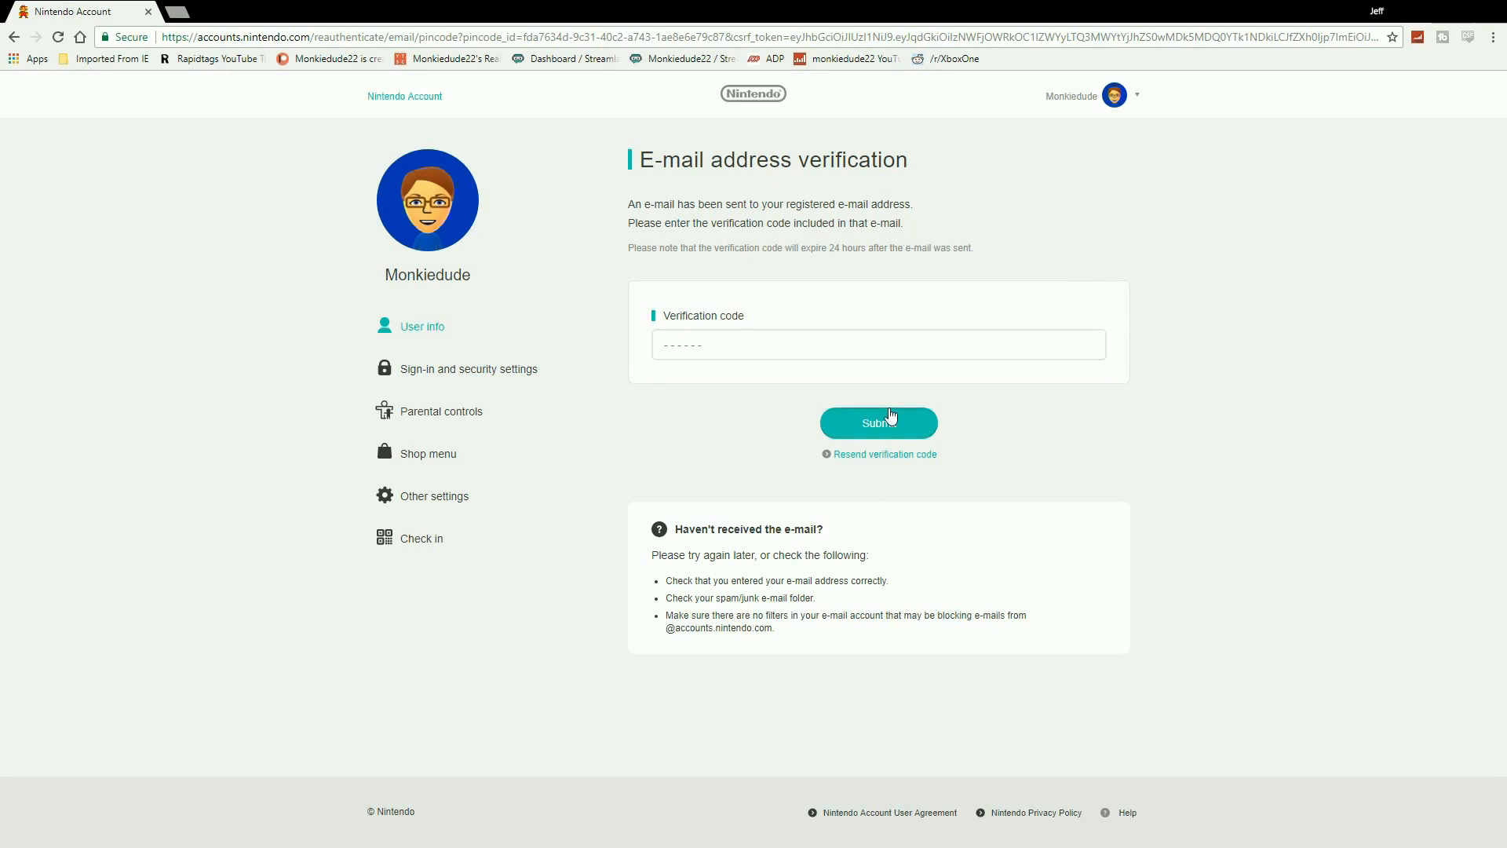
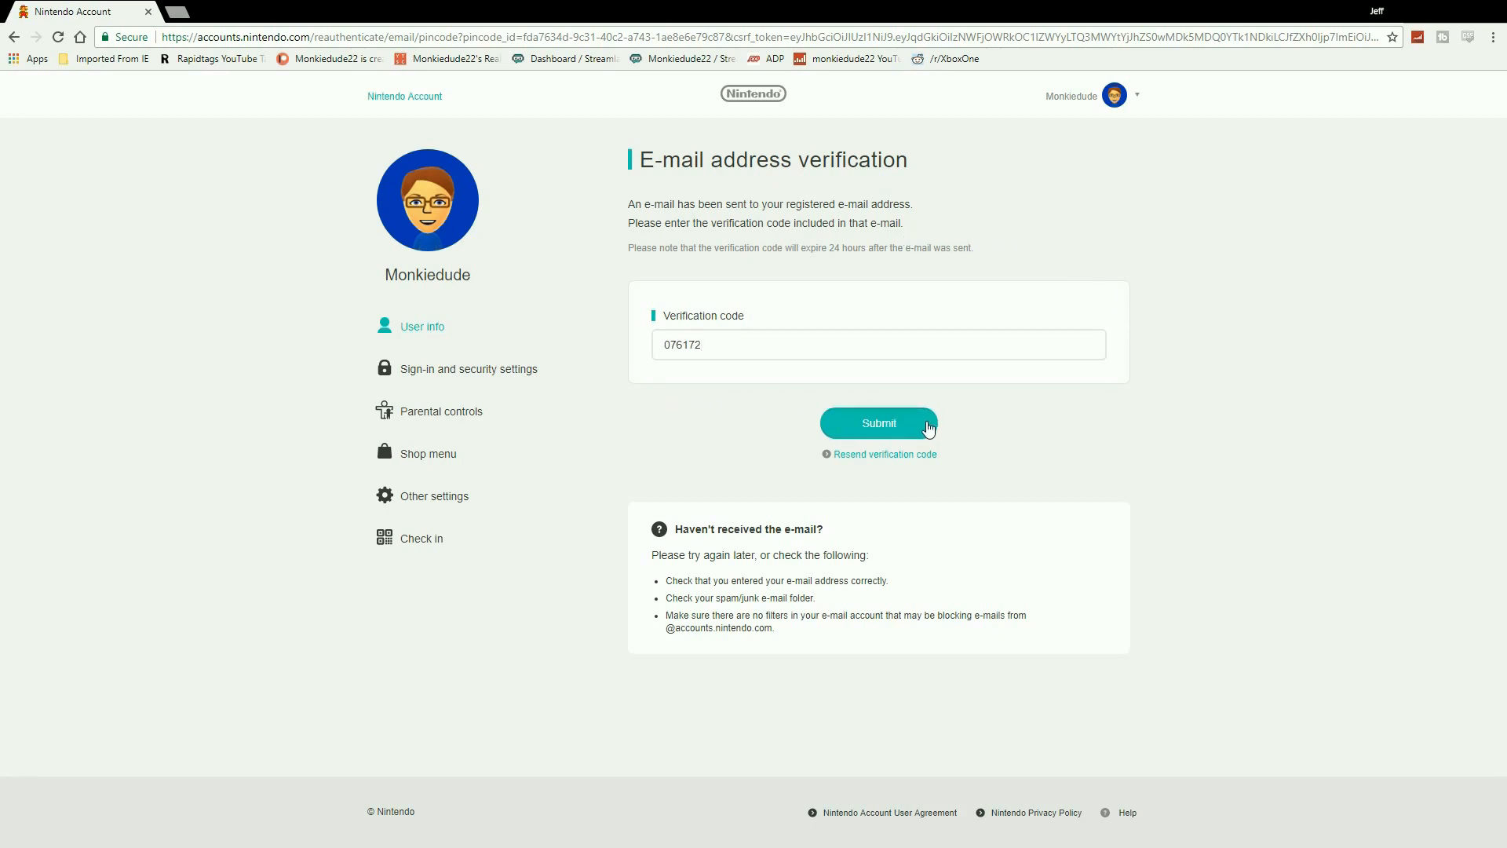
left_click(876, 422)
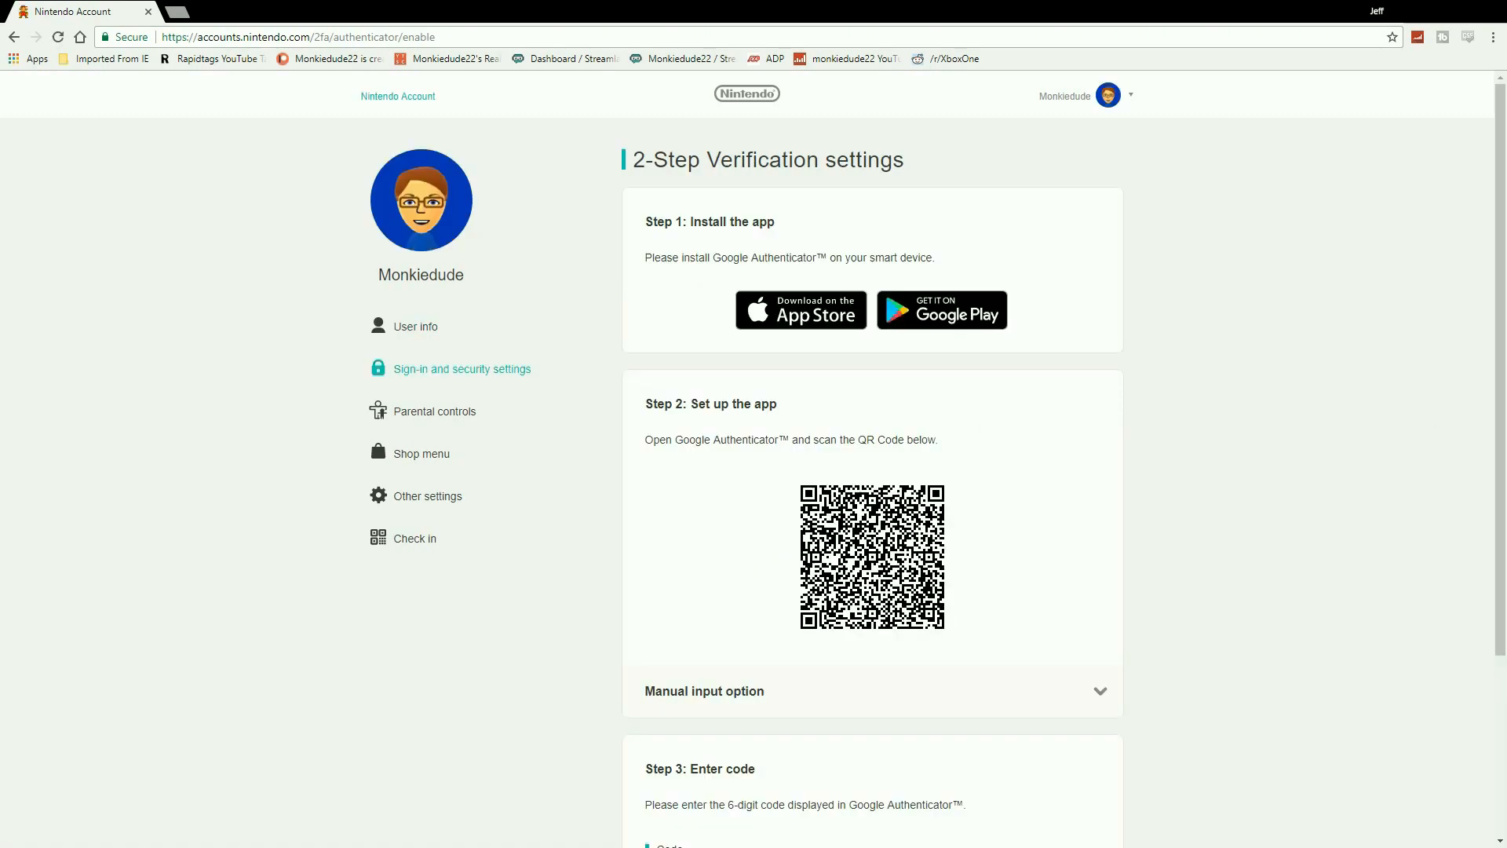
mouse_move(1045, 564)
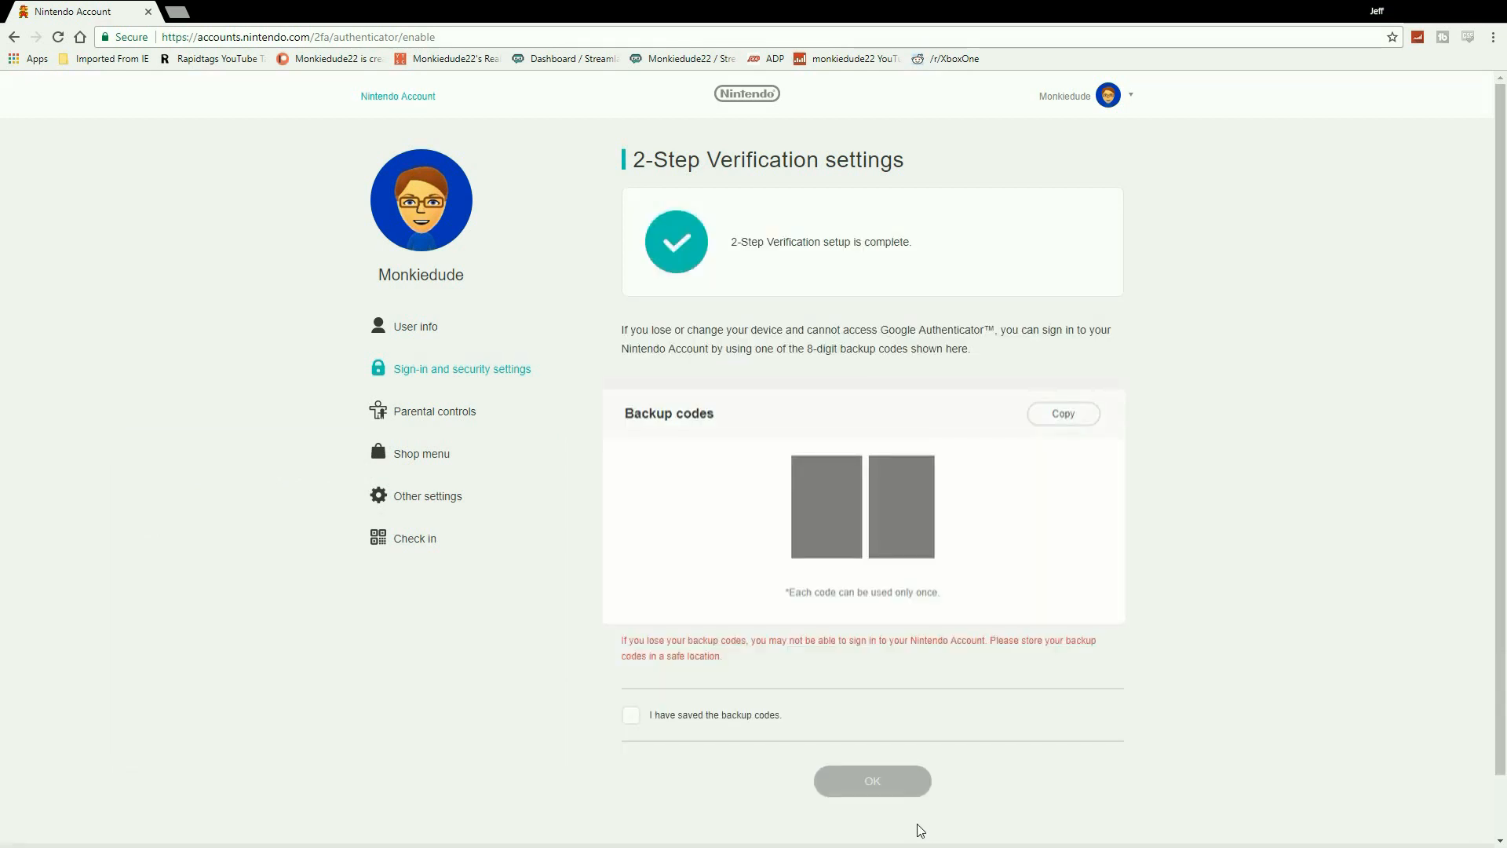
mouse_move(1173, 505)
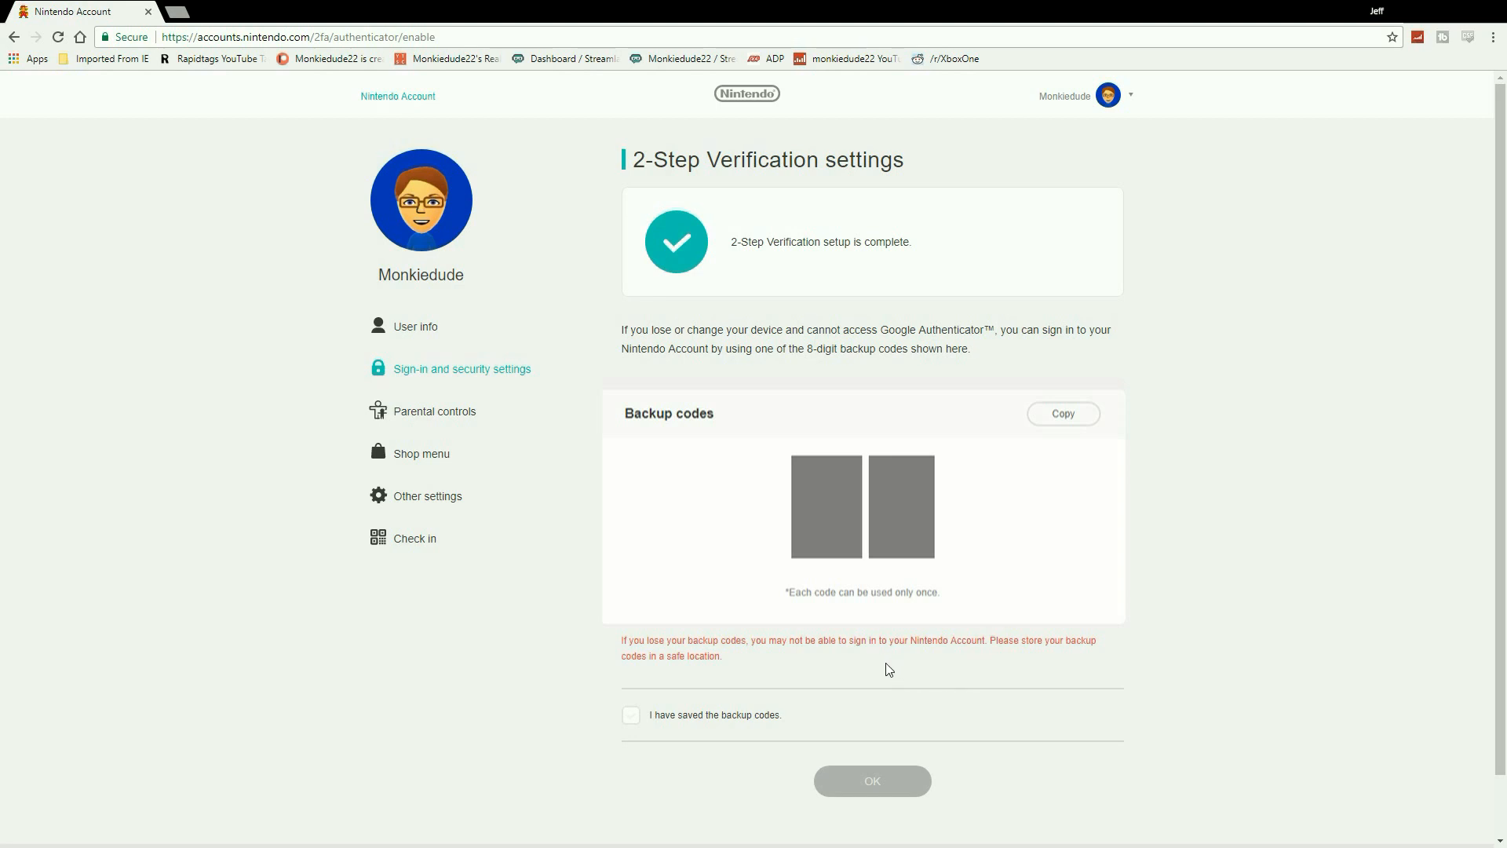
mouse_move(651, 279)
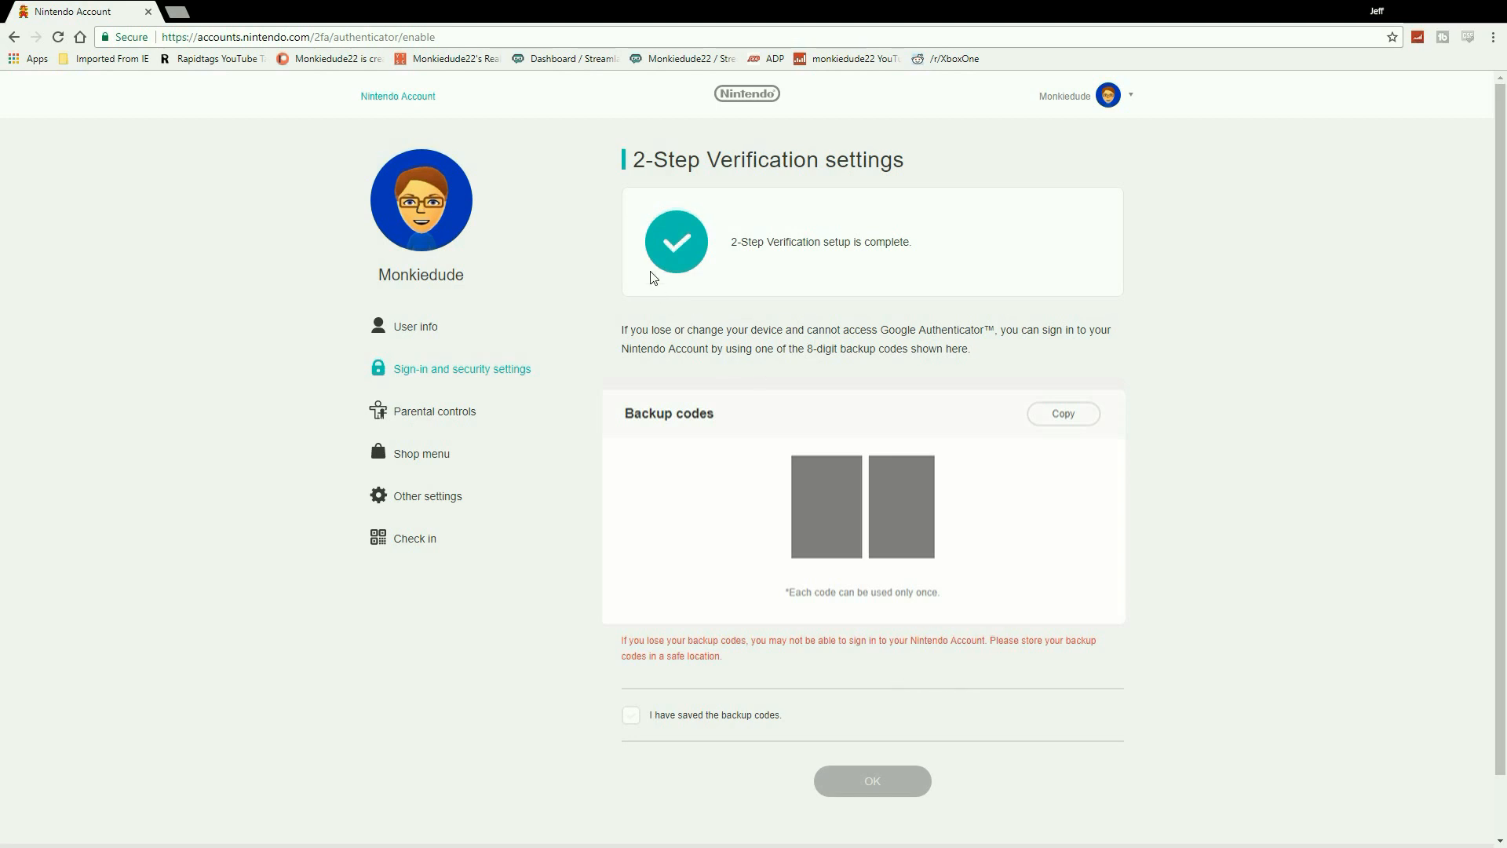
mouse_move(695, 344)
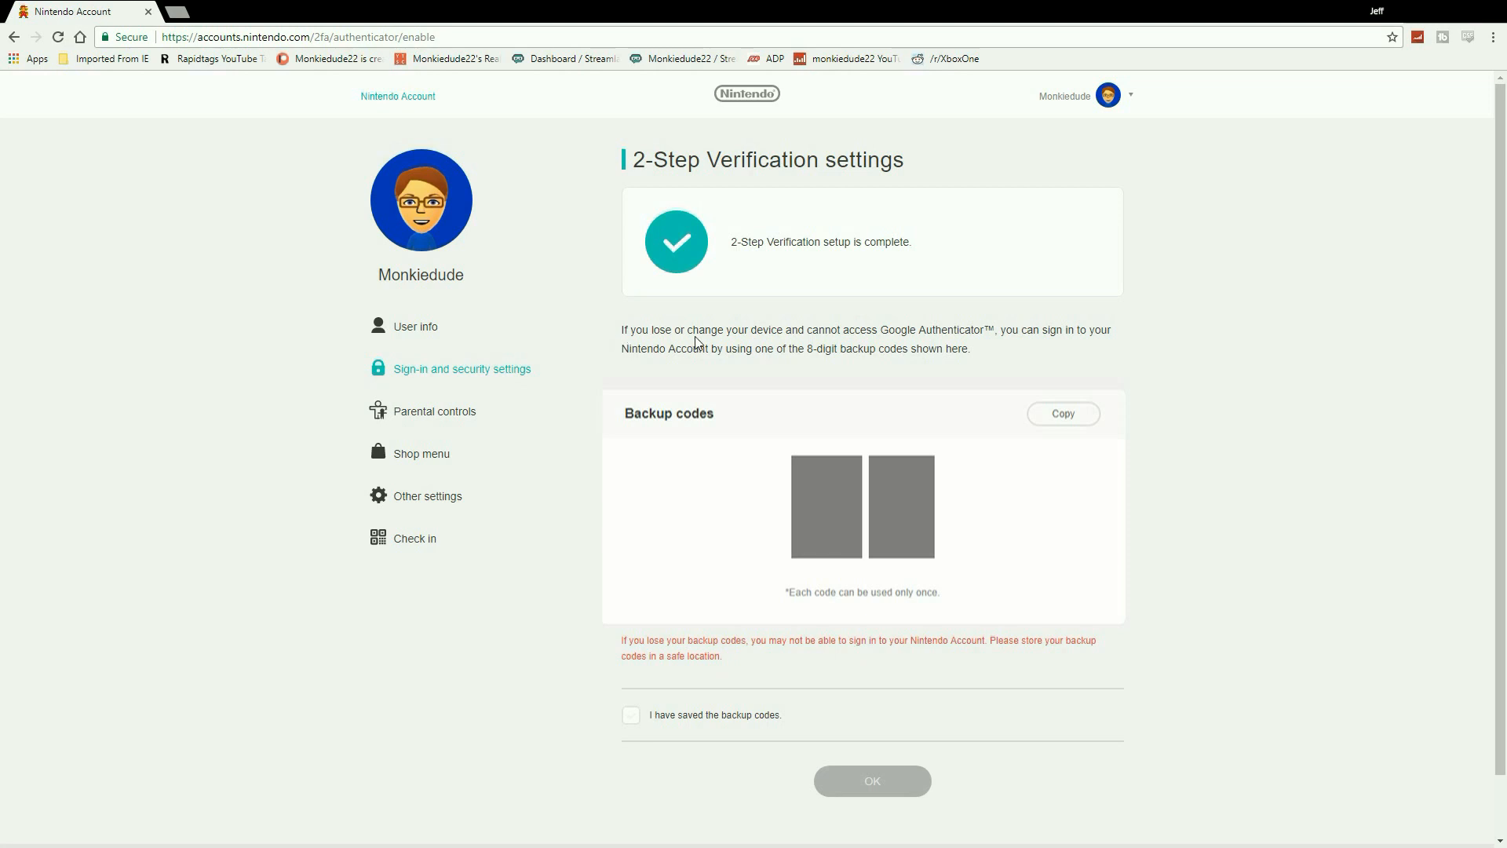
mouse_move(965, 361)
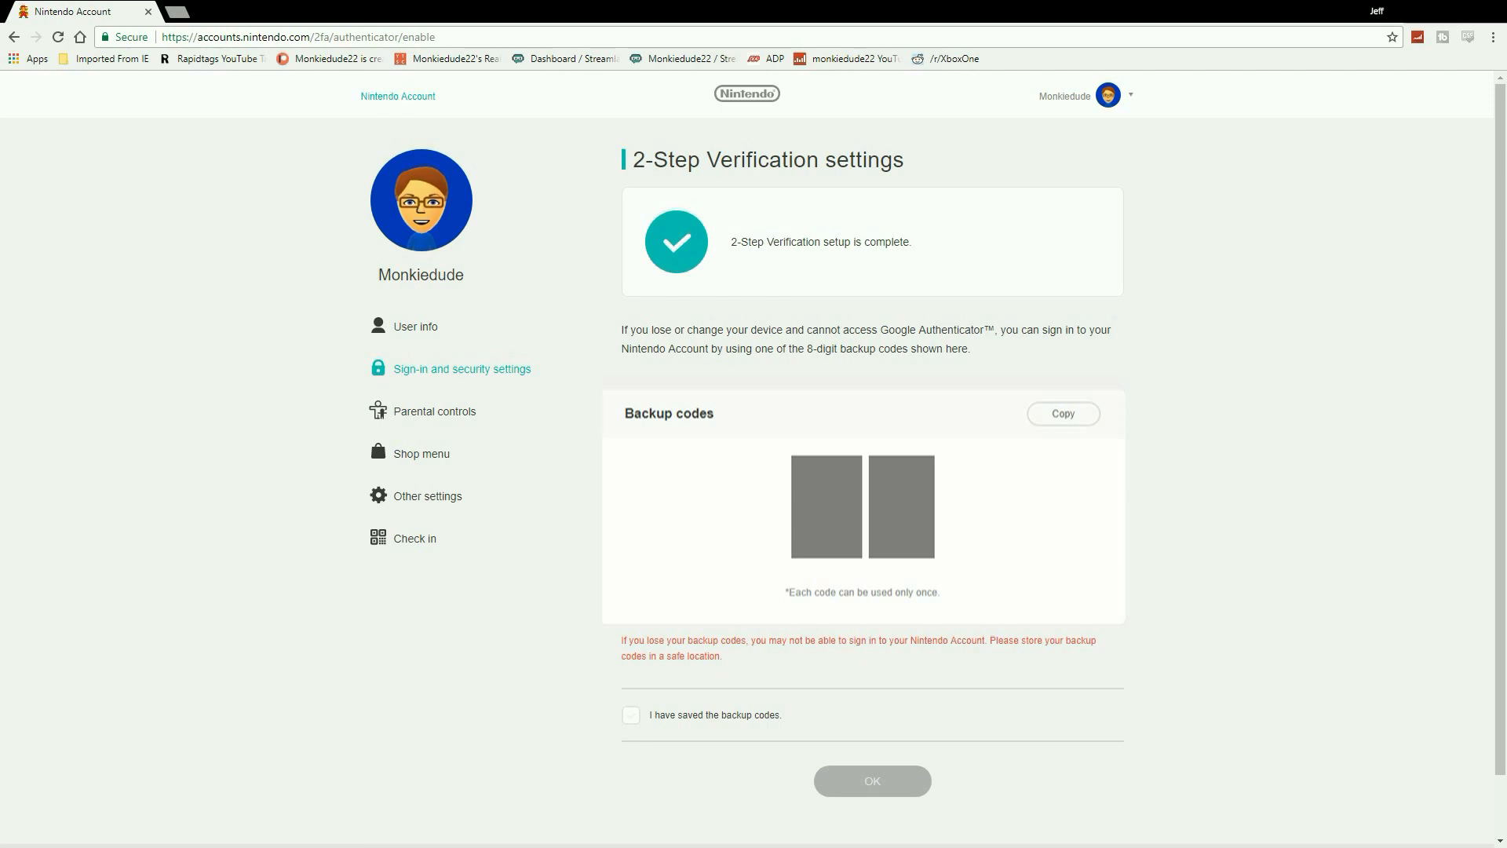
Step: Tick 'I have saved the backup codes' and confirm OK to return to security settings
left_click(631, 715)
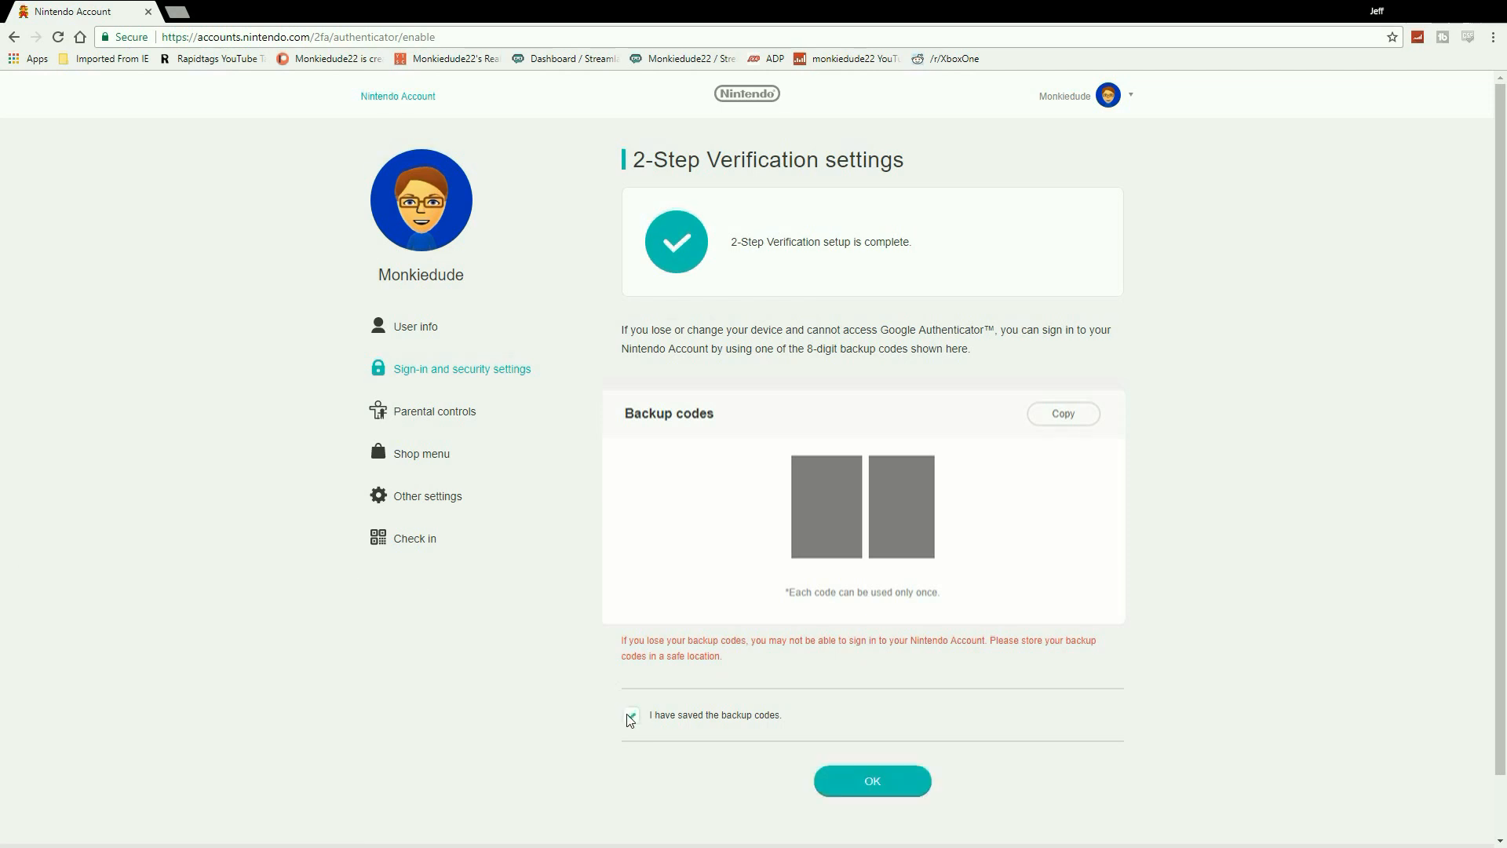
left_click(631, 716)
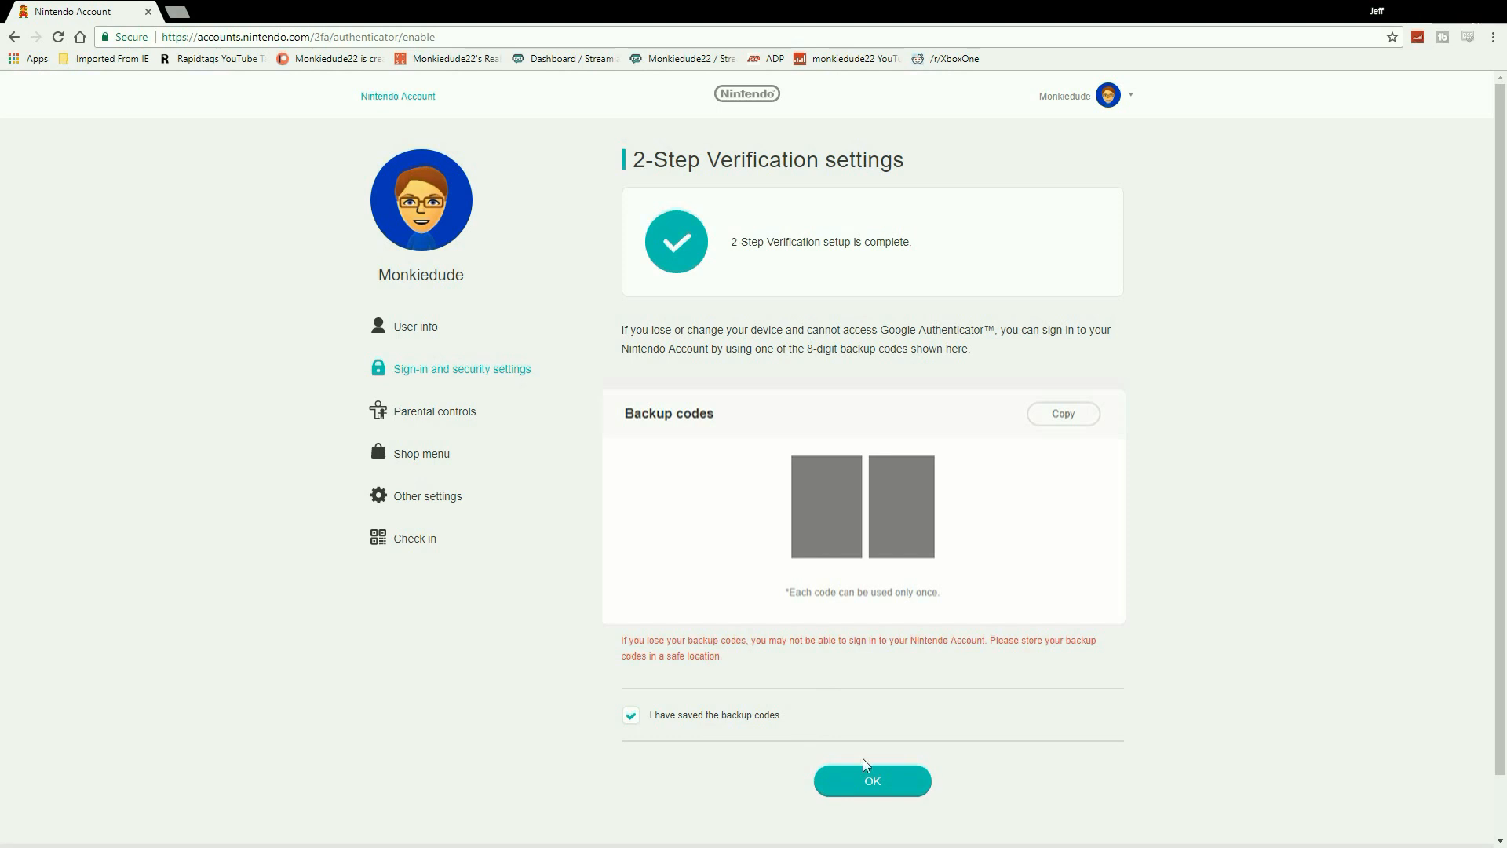
left_click(871, 781)
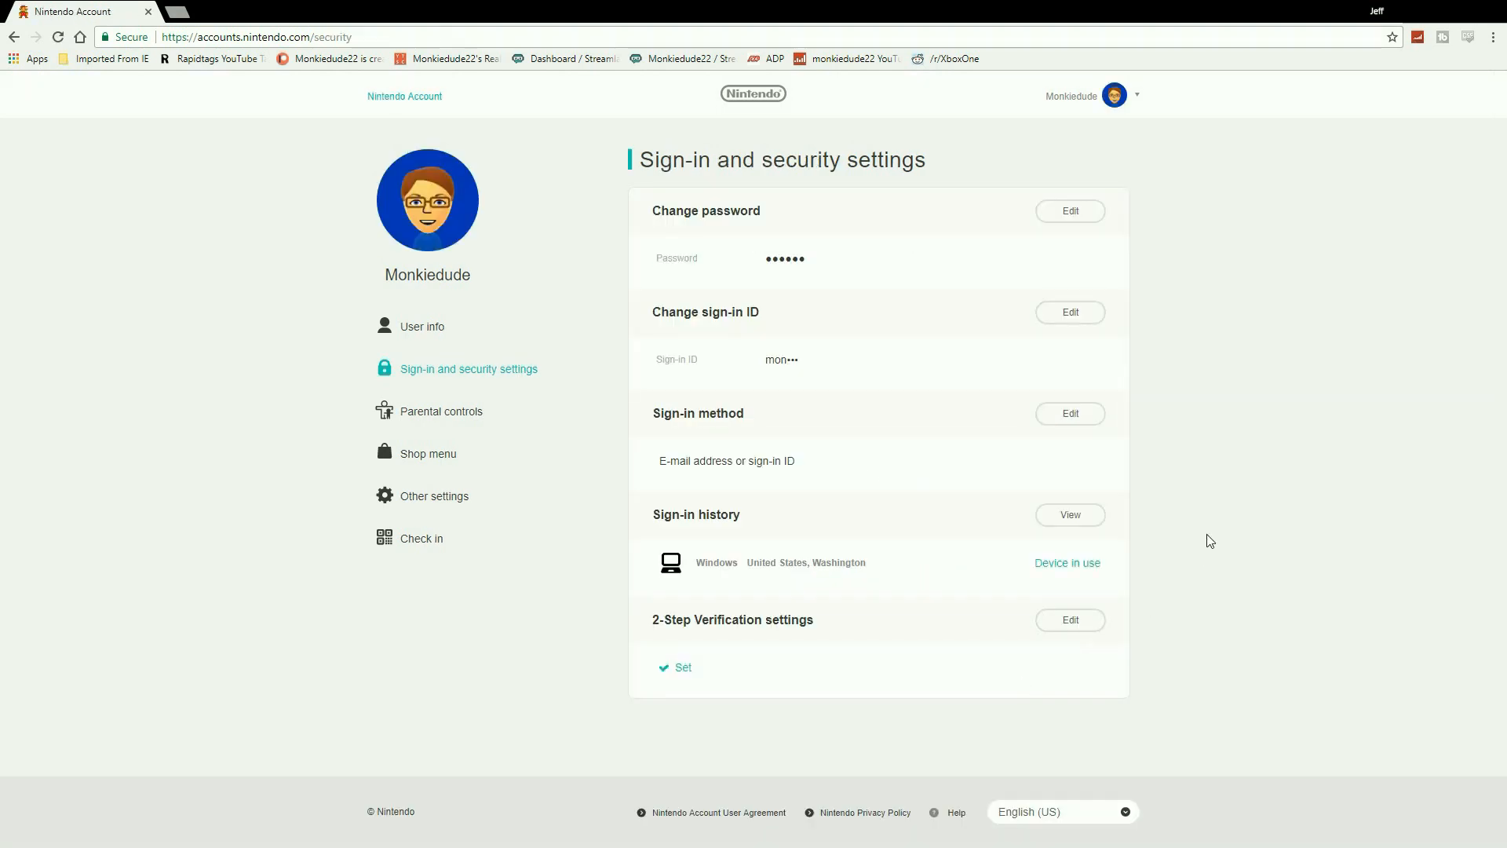
mouse_move(1205, 451)
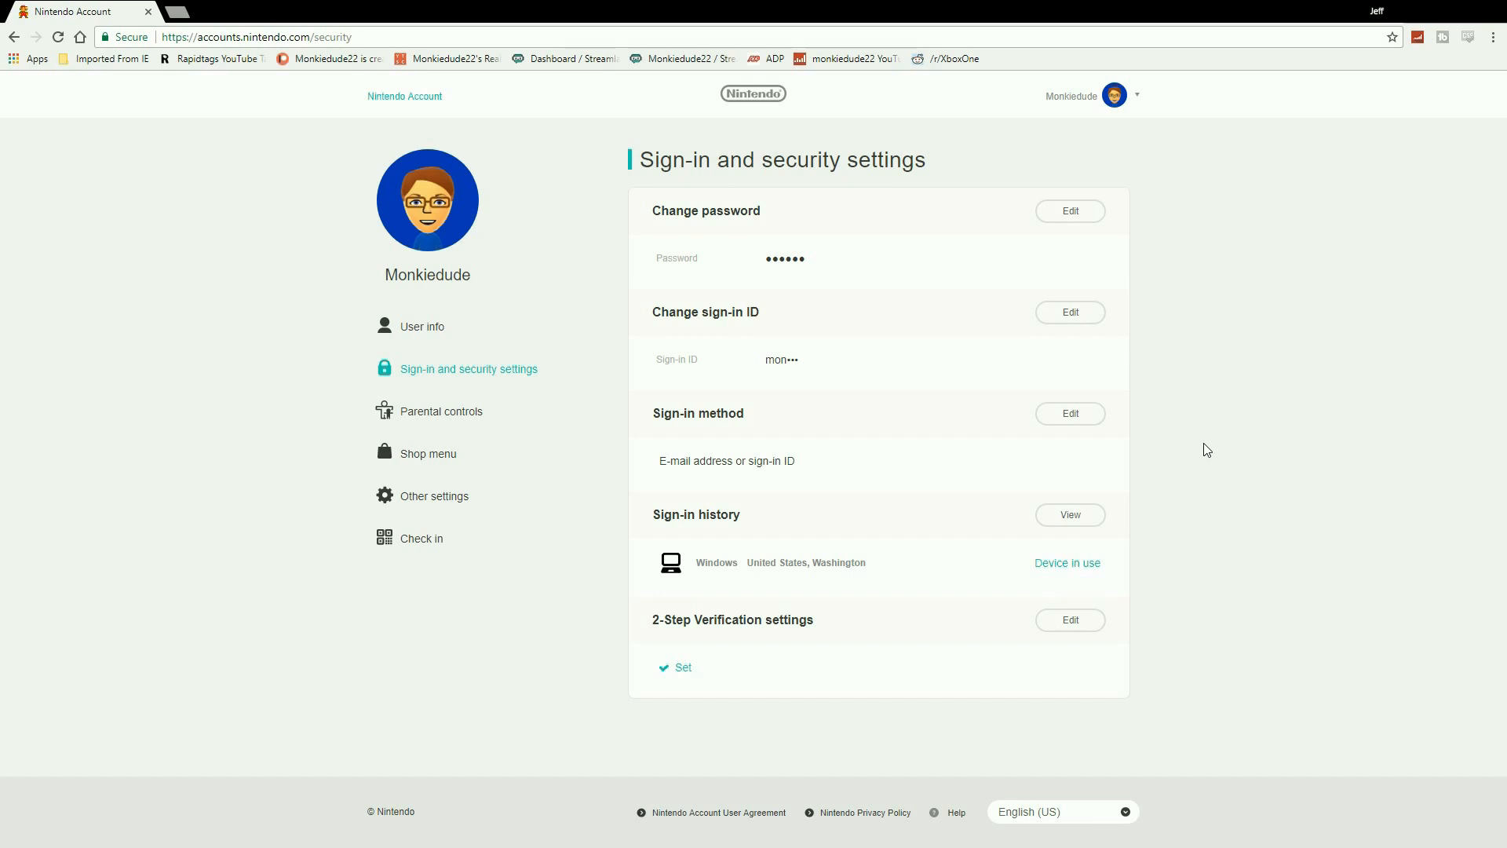
mouse_move(1379, 713)
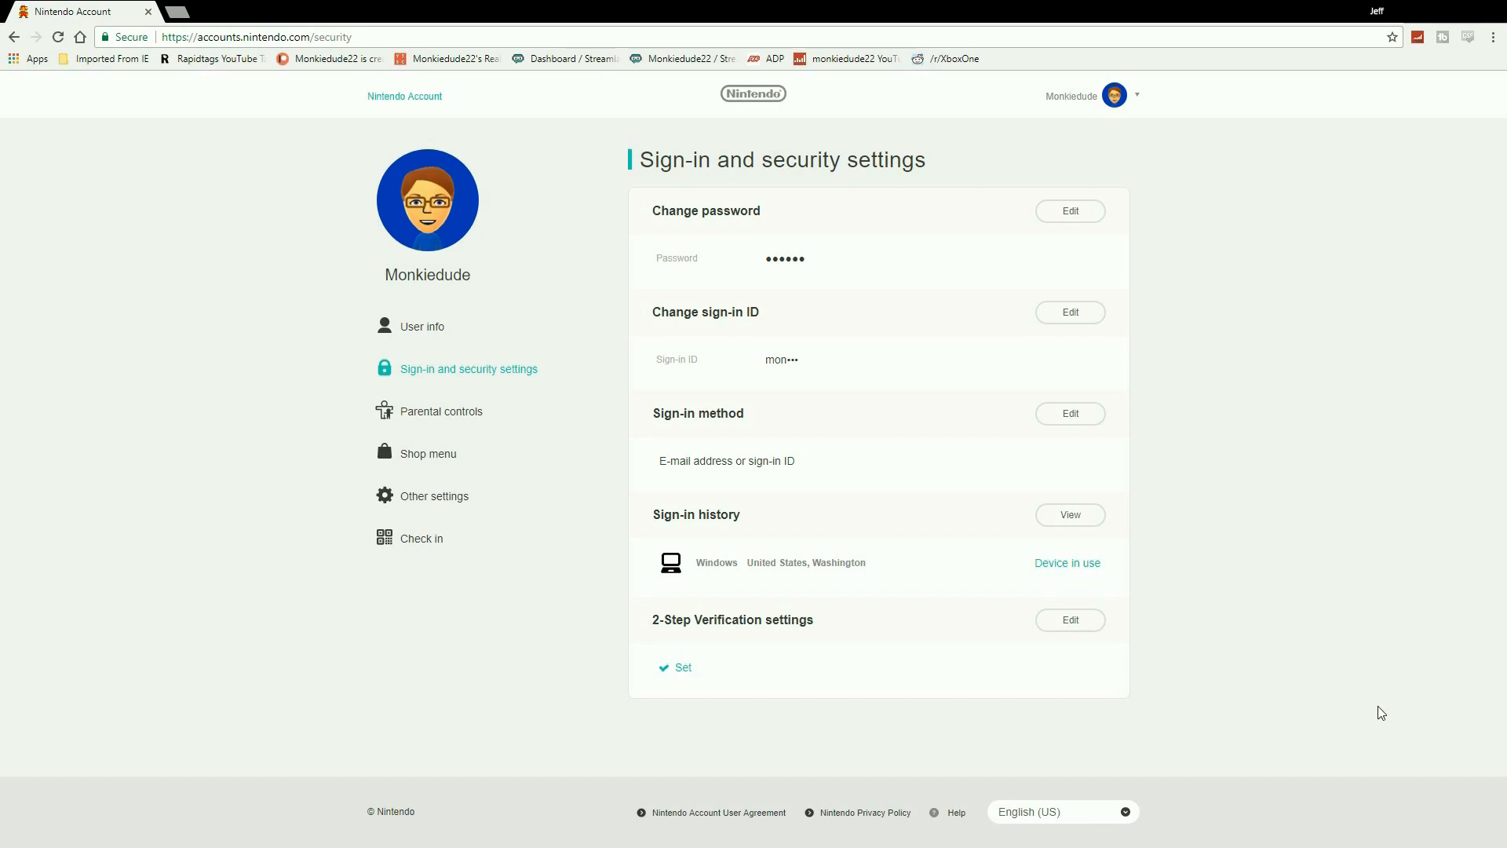